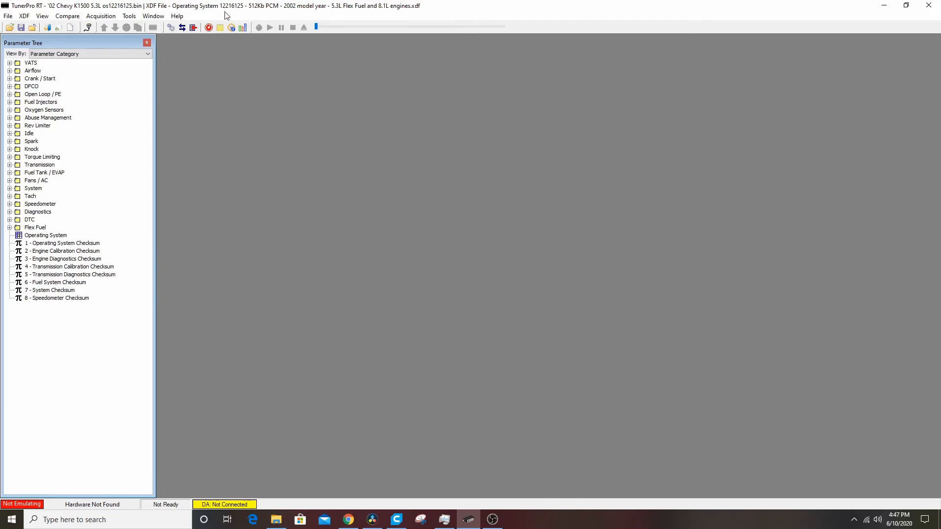
pyautogui.moveTo(196, 13)
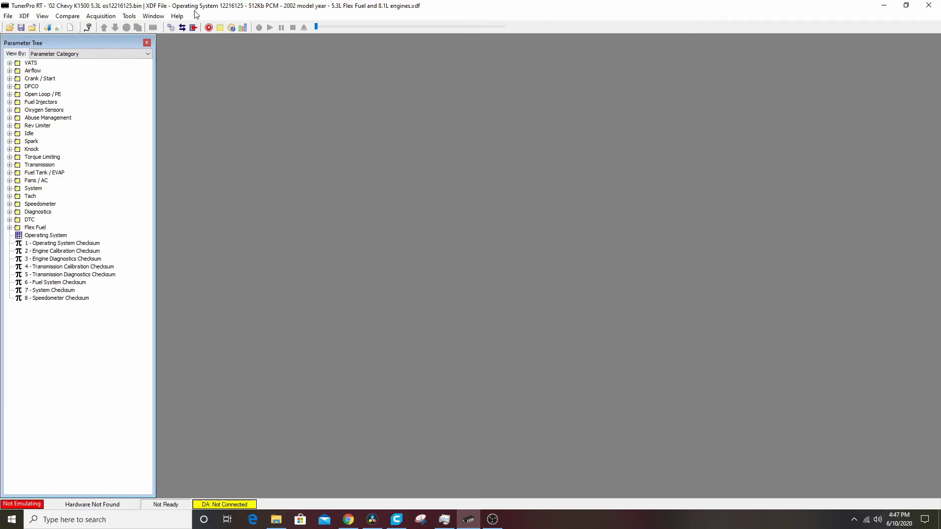
pyautogui.moveTo(233, 12)
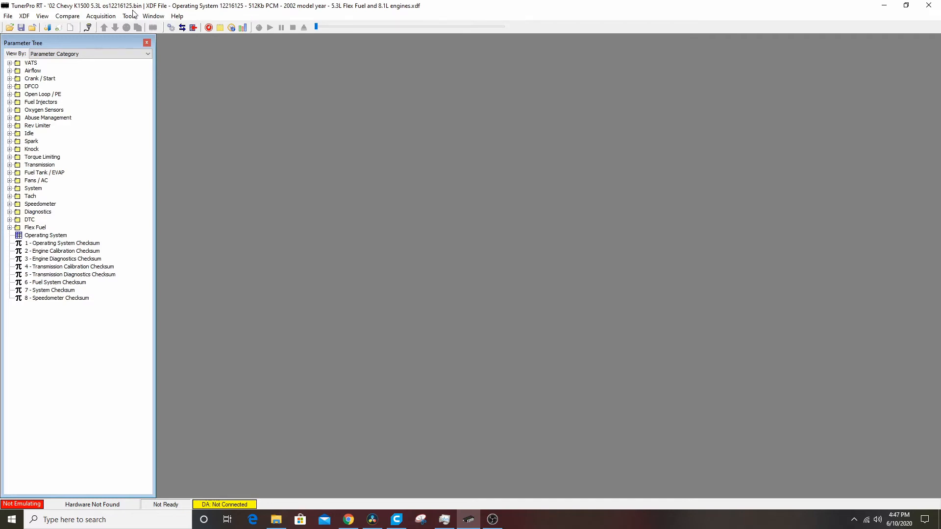
pyautogui.moveTo(362, 82)
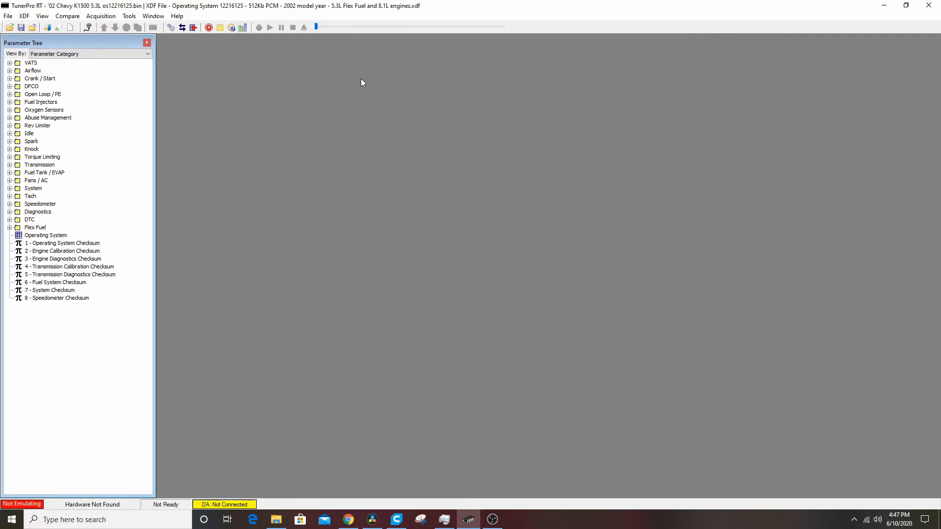
pyautogui.moveTo(370, 81)
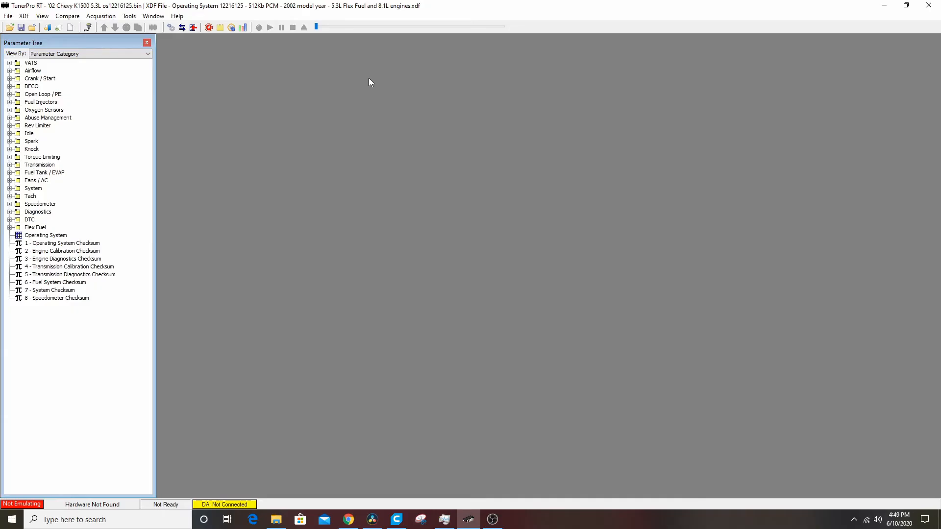
pyautogui.moveTo(321, 128)
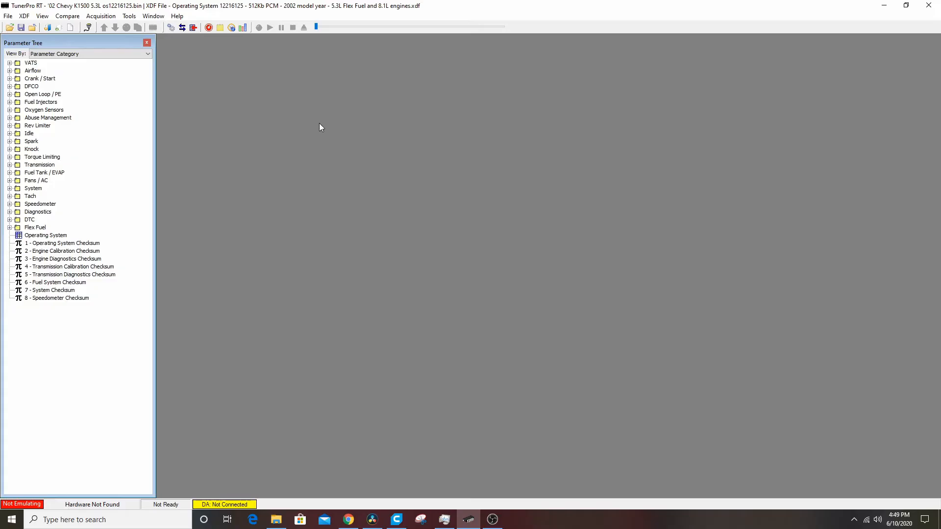
pyautogui.moveTo(407, 147)
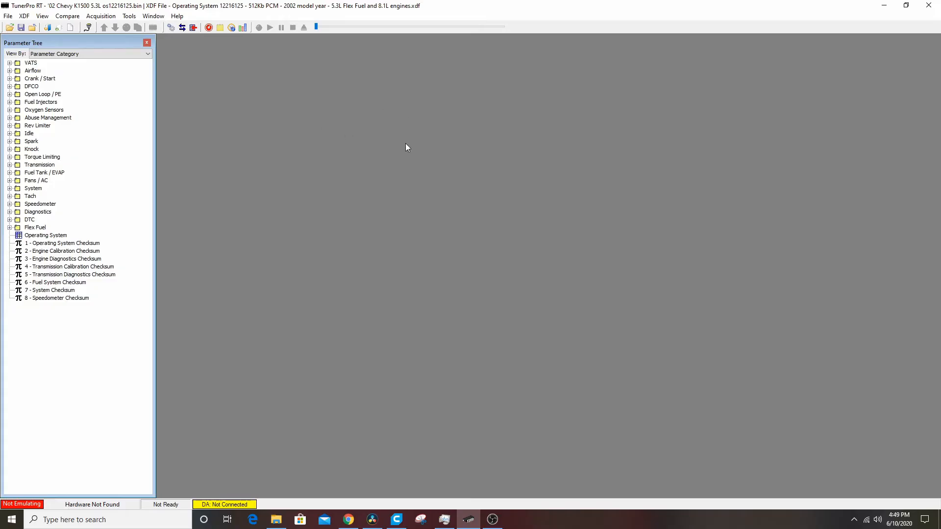
pyautogui.moveTo(31, 158)
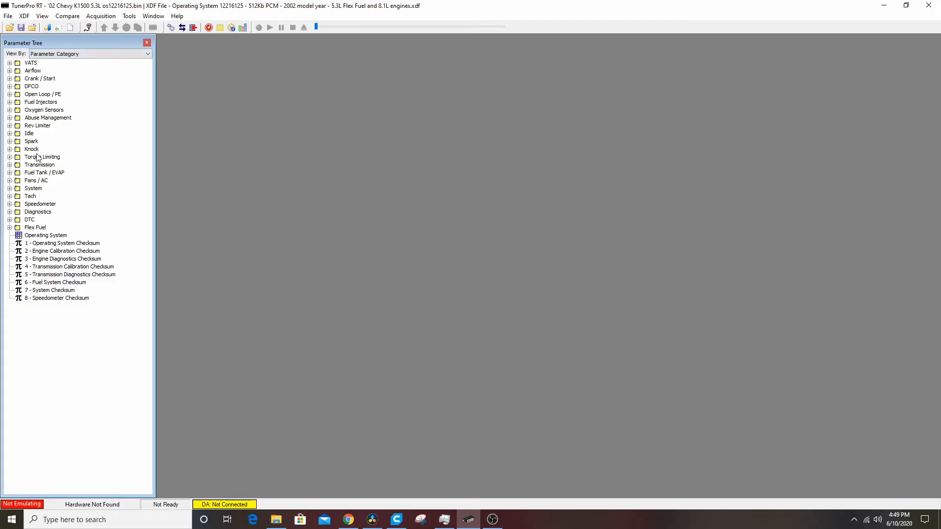
pyautogui.moveTo(99, 164)
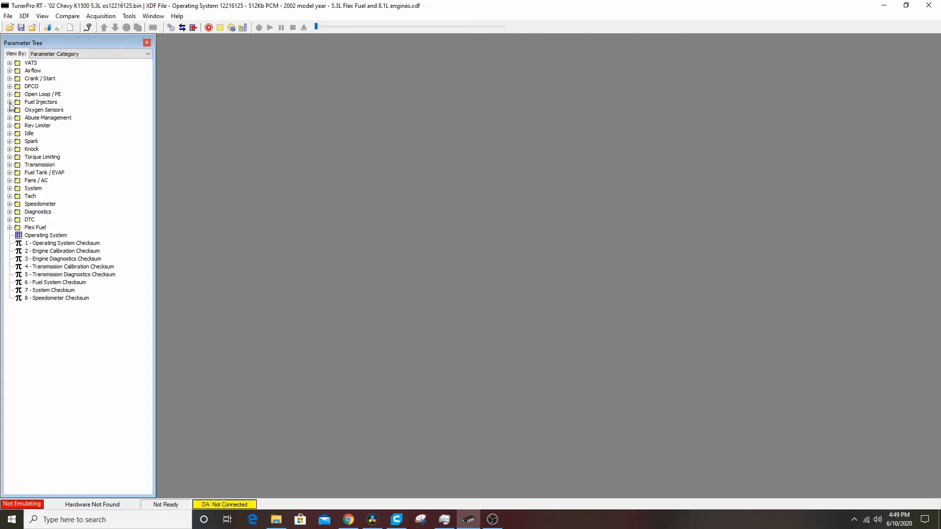
# Expand the Open Loop / PE category and preview the B3601 stoichiometry ratio table.
pyautogui.click(11, 93)
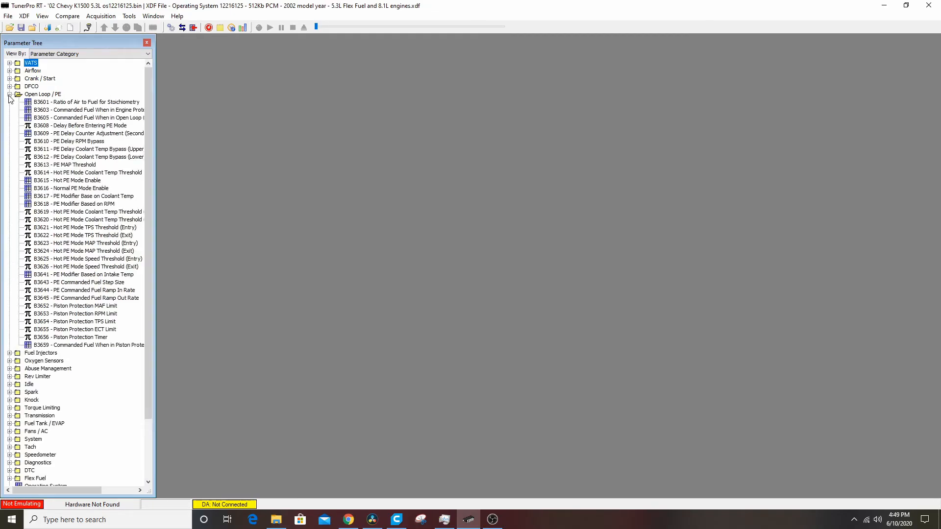
pyautogui.moveTo(86, 130)
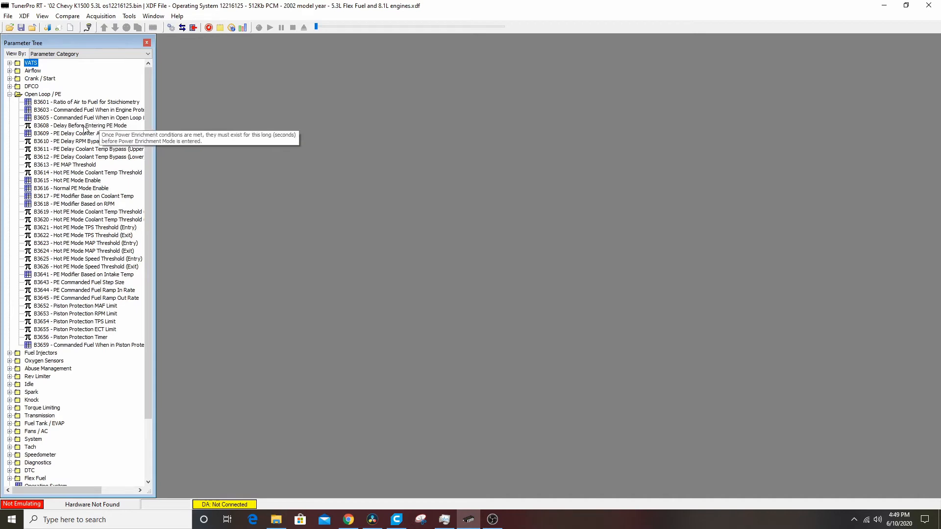
pyautogui.click(11, 94)
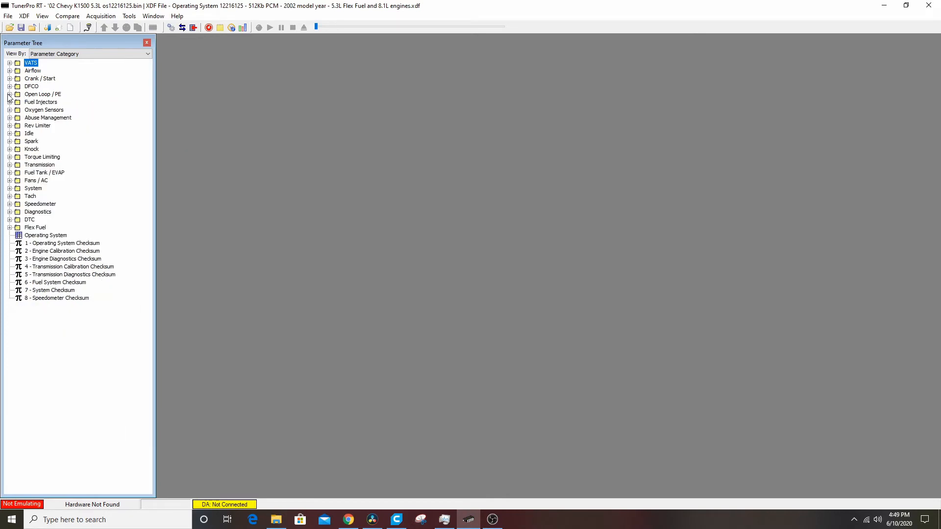
pyautogui.click(12, 94)
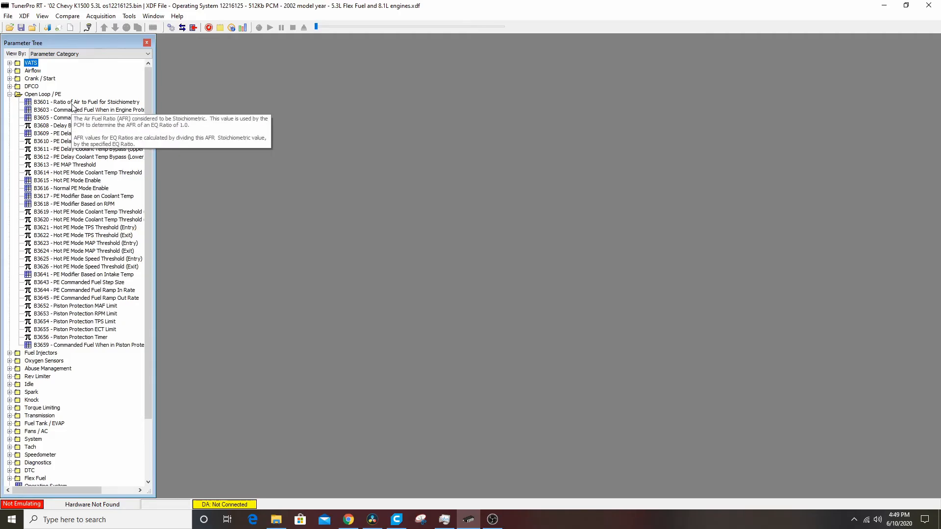
pyautogui.doubleClick(74, 101)
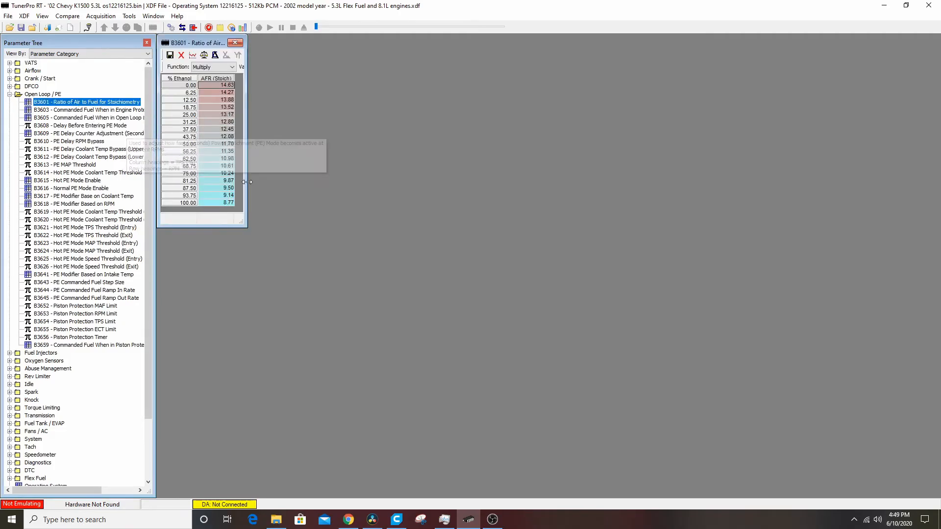
pyautogui.moveTo(240, 110)
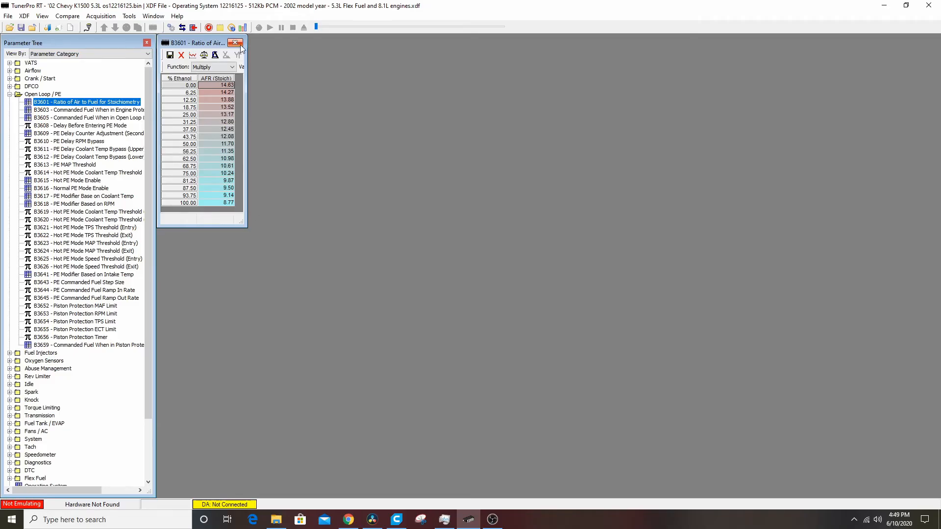
pyautogui.click(242, 43)
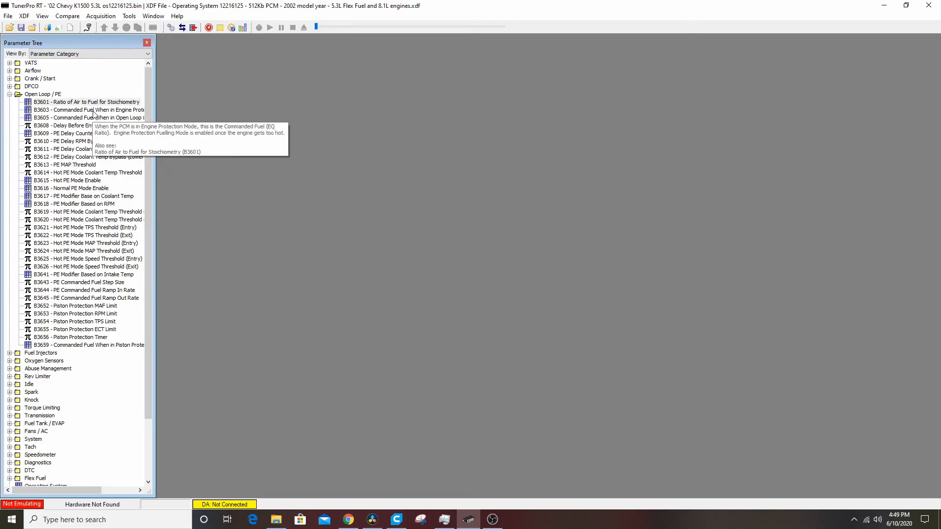
pyautogui.moveTo(72, 129)
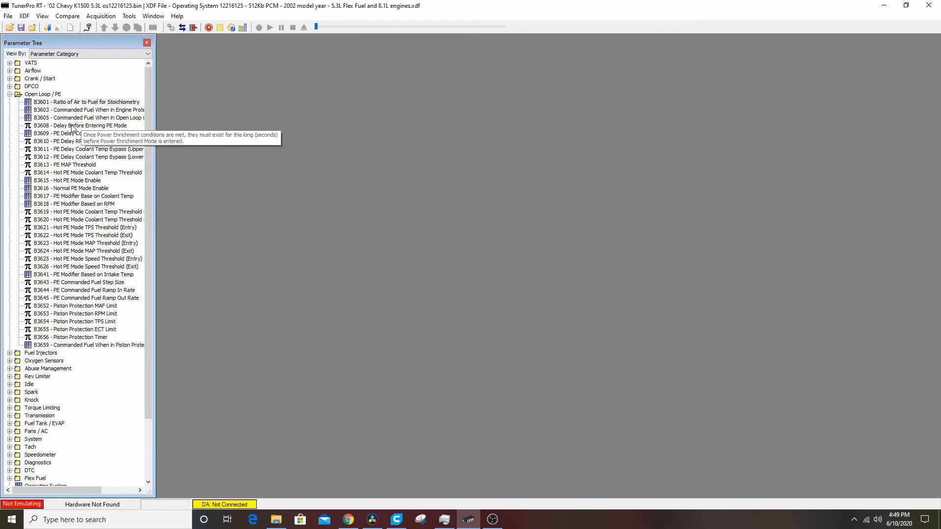
# Set B3608 Delay Before Entering PE Mode to 0 seconds and save.
pyautogui.doubleClick(69, 125)
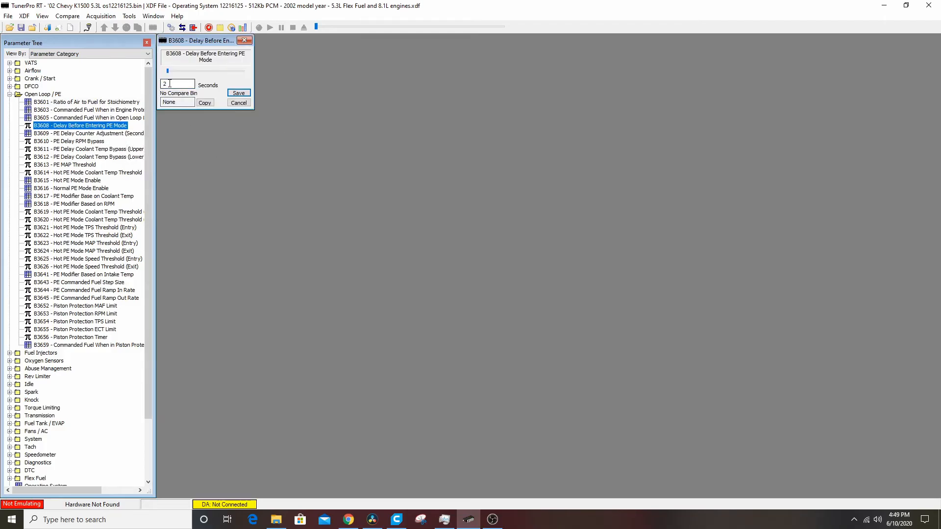
pyautogui.write('0')
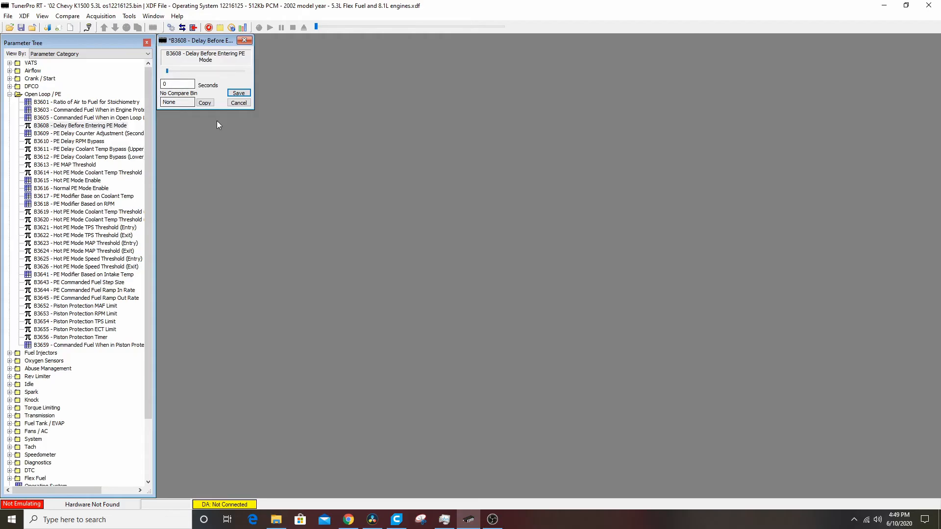
pyautogui.click(239, 93)
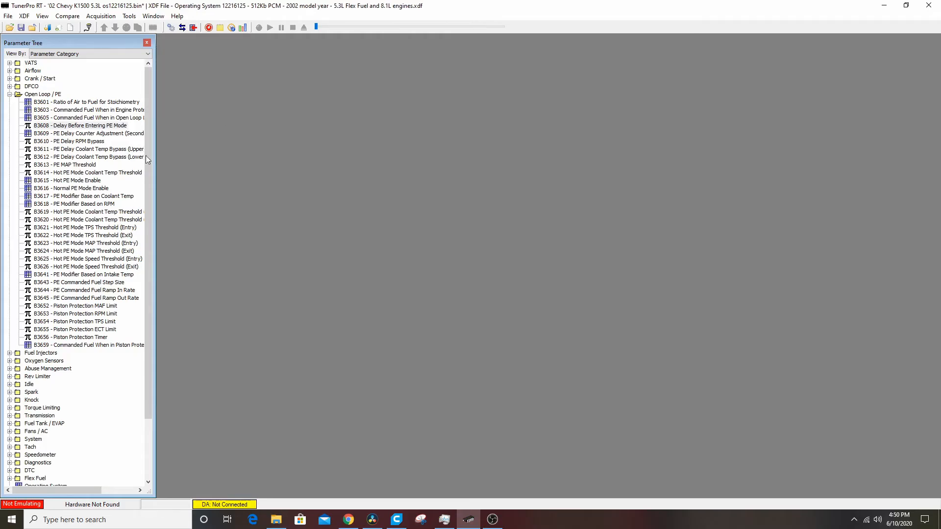
pyautogui.moveTo(100, 133)
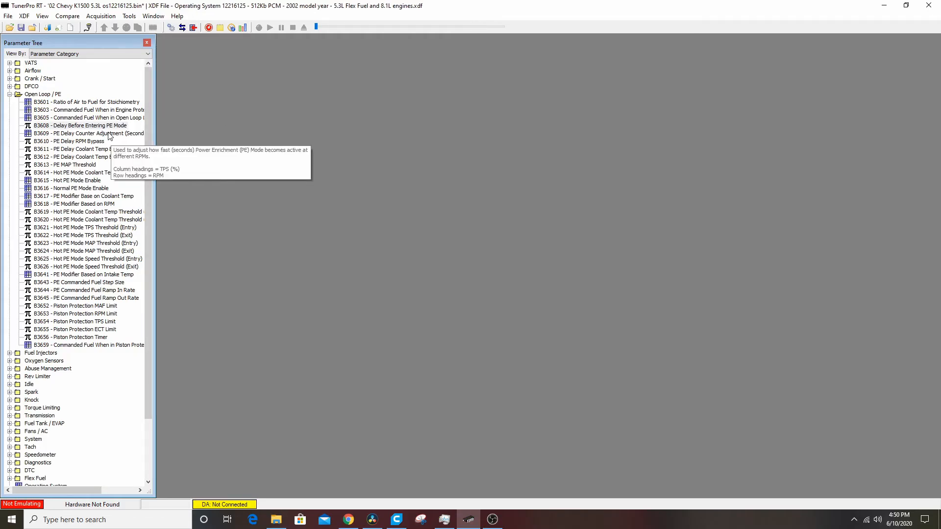
# Fill every cell of the B3609 PE Delay Counter Adjustment table with 2, then close it.
pyautogui.doubleClick(74, 133)
pyautogui.write('.8')
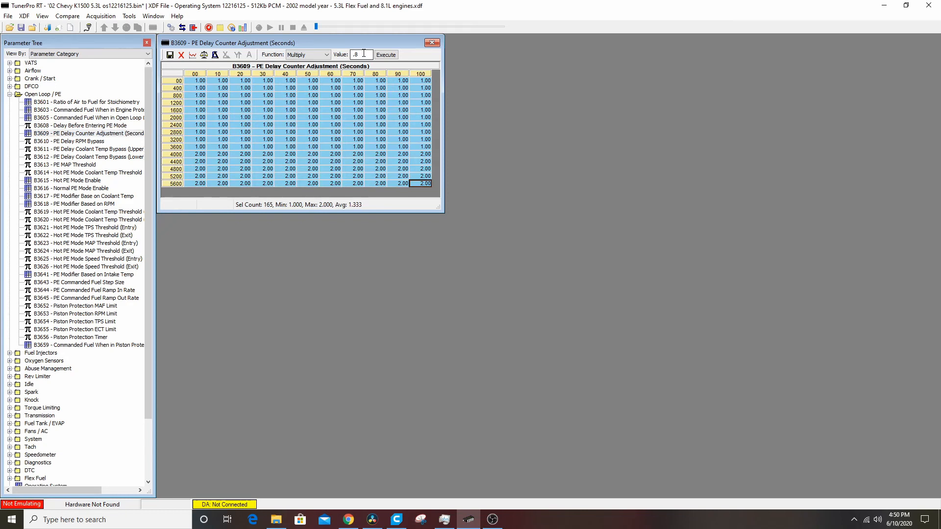
pyautogui.click(325, 55)
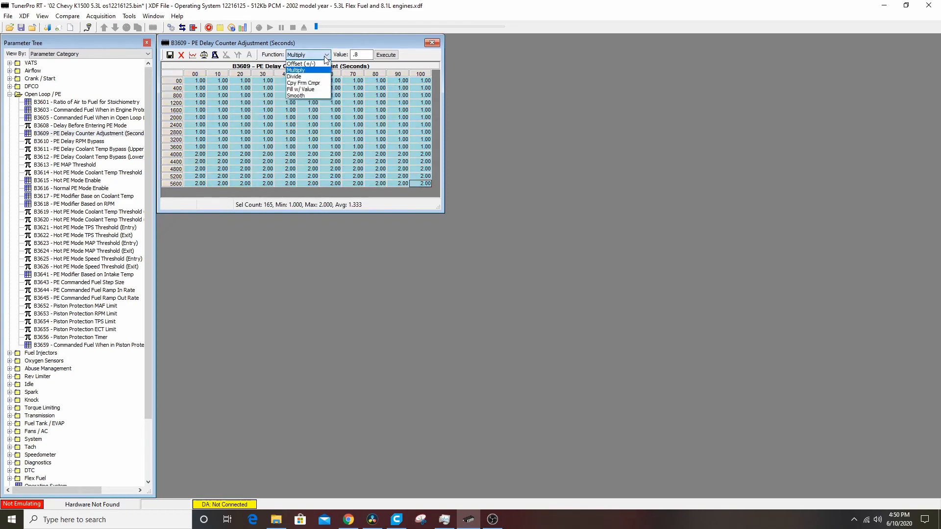
pyautogui.click(300, 88)
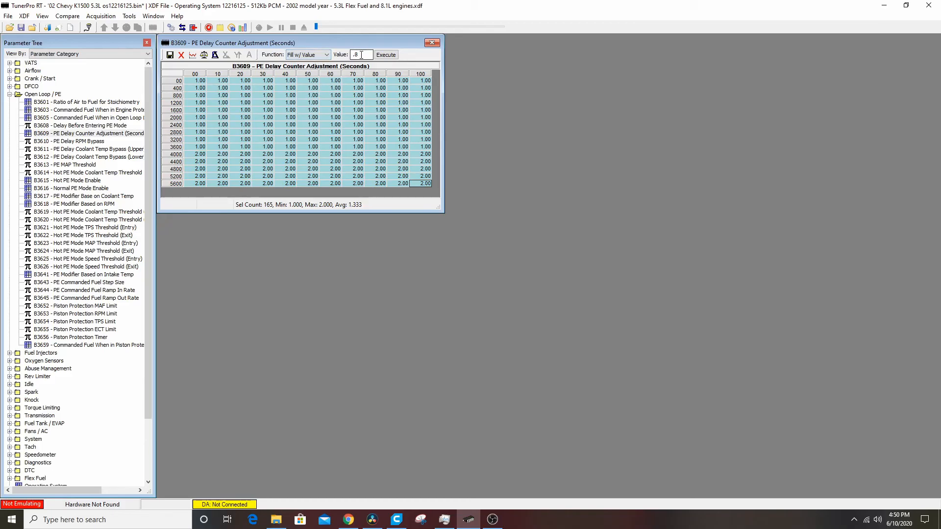
pyautogui.write('2')
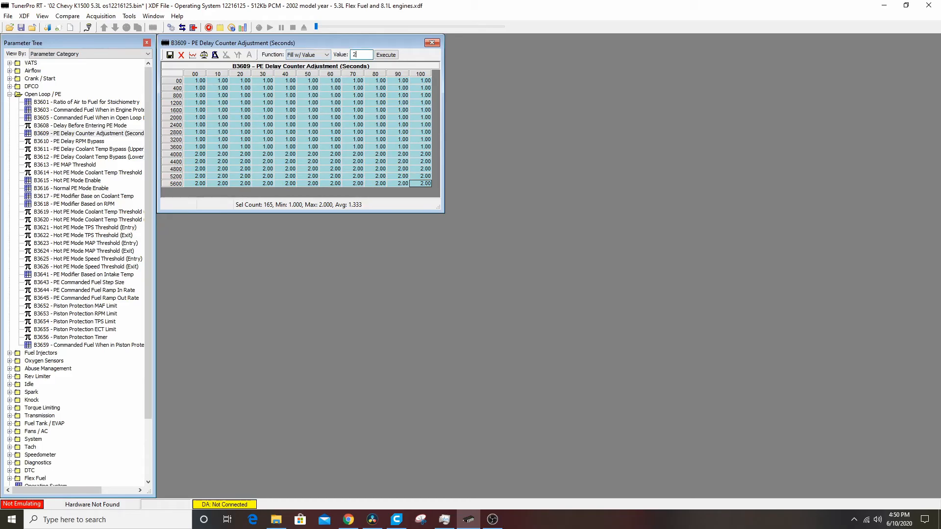
pyautogui.click(386, 55)
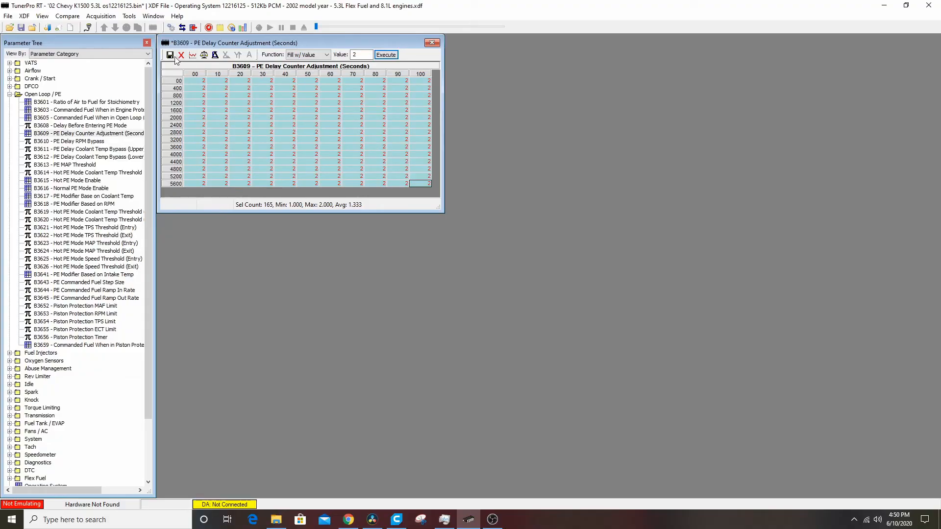
pyautogui.click(433, 43)
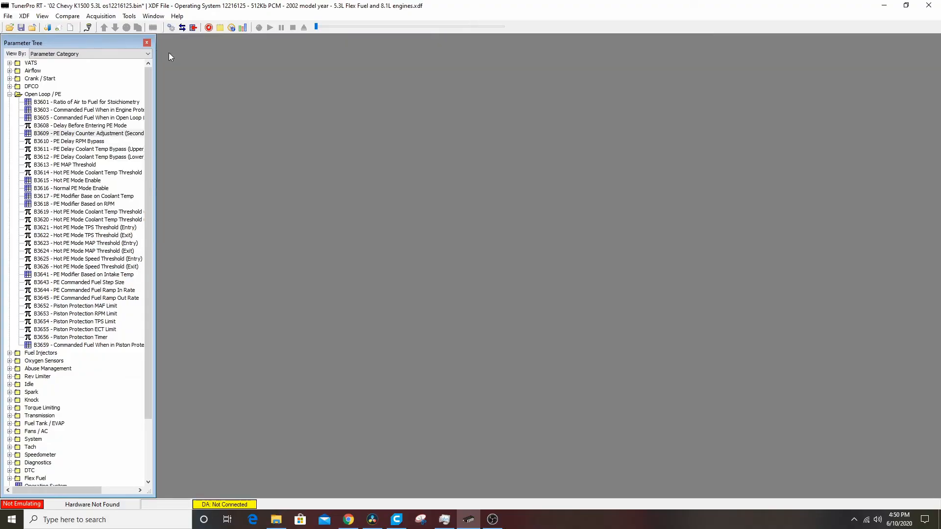
pyautogui.moveTo(73, 144)
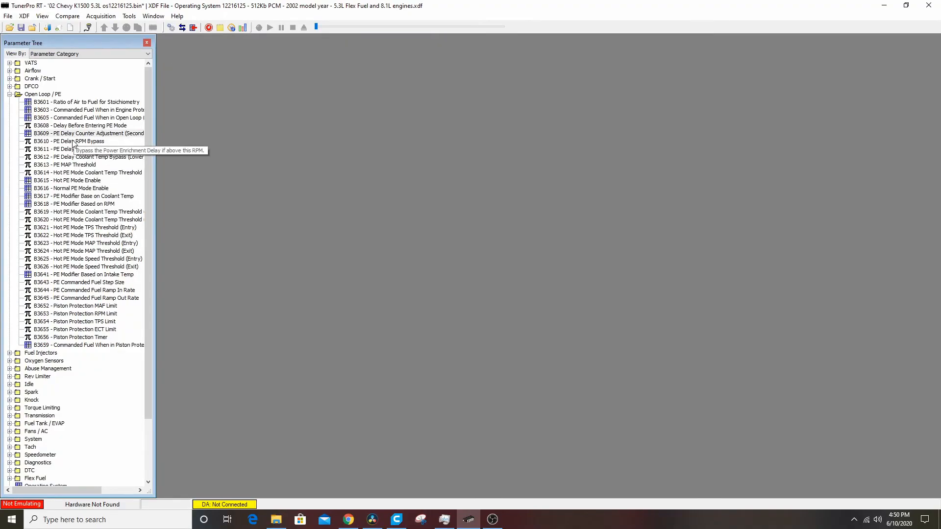
# Enter 3200 RPM for B3610 PE Delay RPM Bypass and save it.
pyautogui.doubleClick(63, 141)
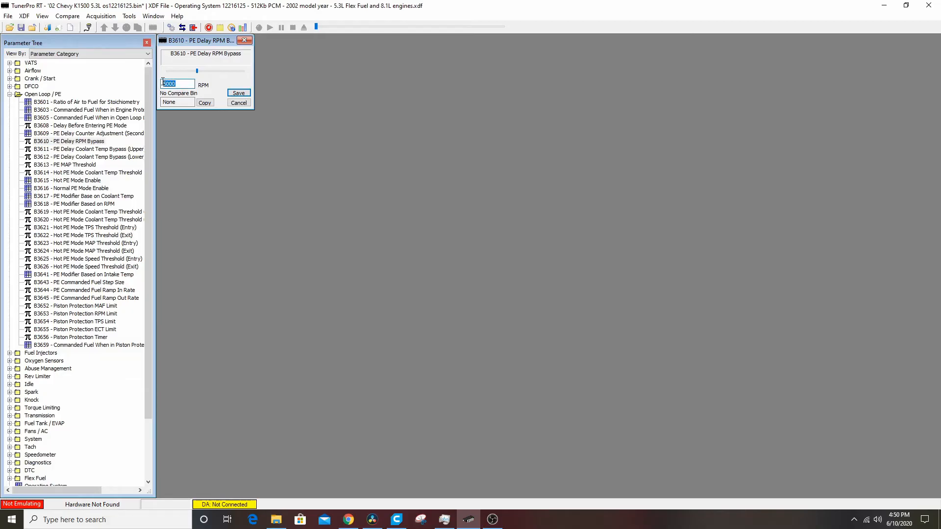
pyautogui.write('32')
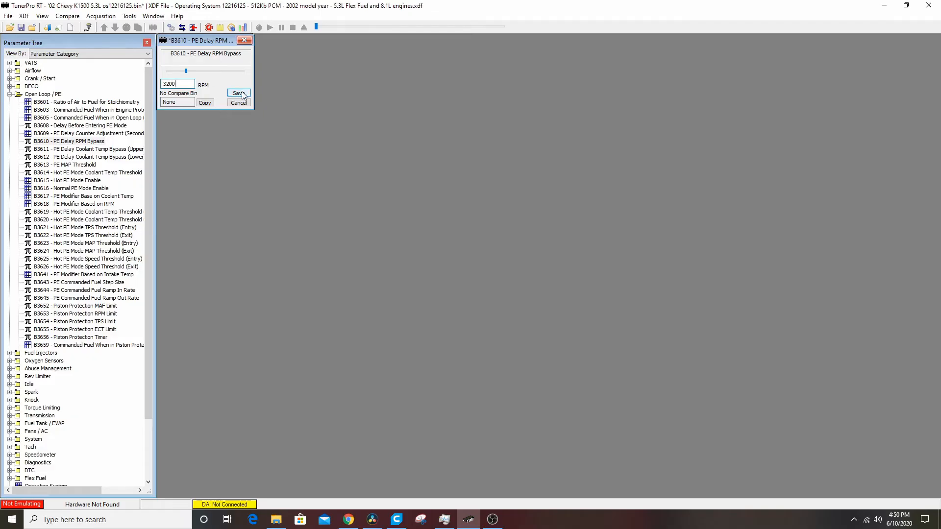
pyautogui.click(238, 93)
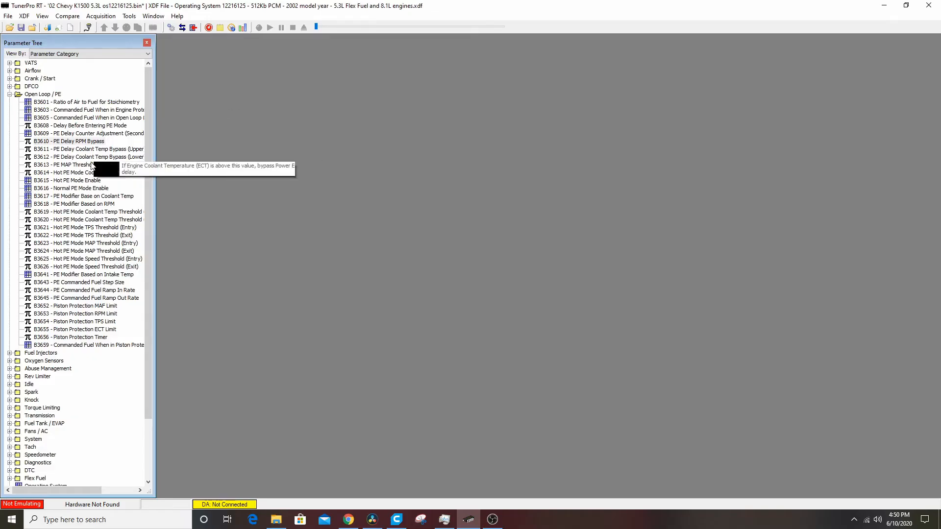
pyautogui.moveTo(140, 195)
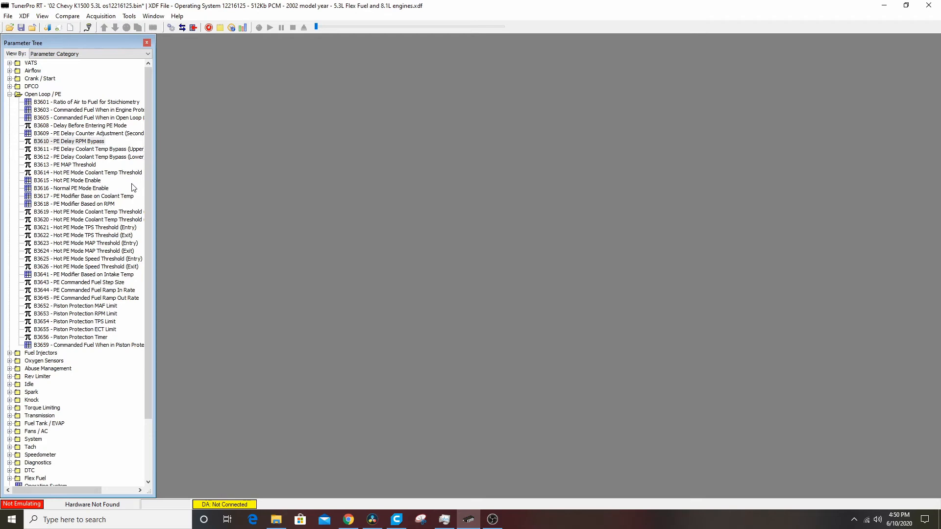
# Preview B3644 PE Commanded Fuel Ramp In Rate, then open the B3618 PE Modifier Based on RPM table.
pyautogui.scroll(-3)
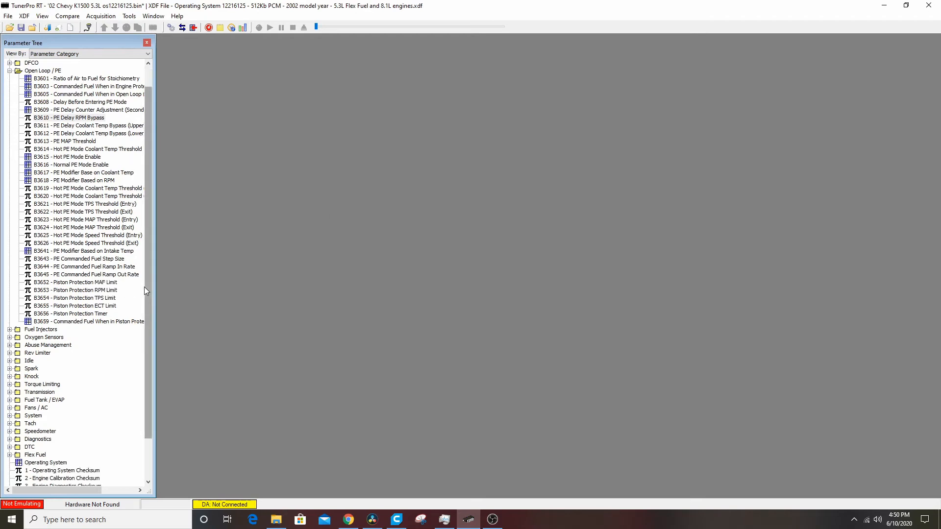
pyautogui.doubleClick(88, 267)
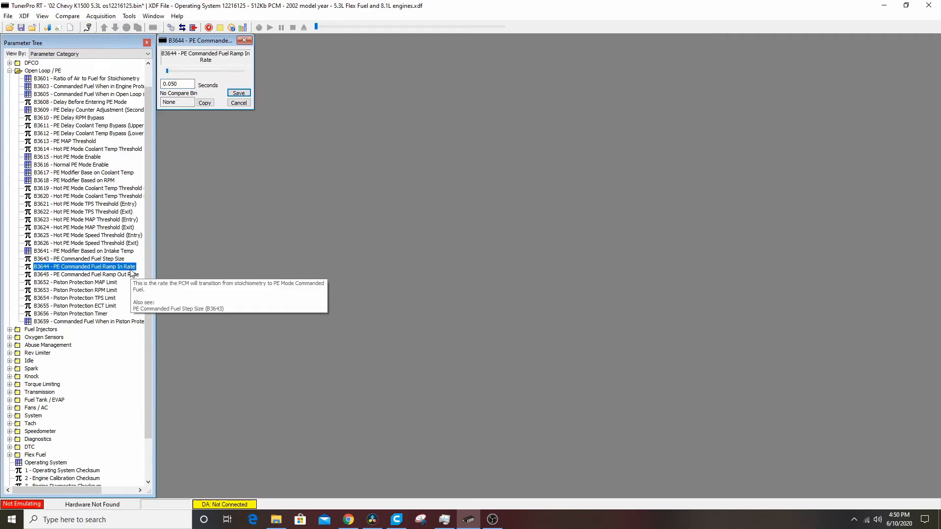
pyautogui.moveTo(239, 45)
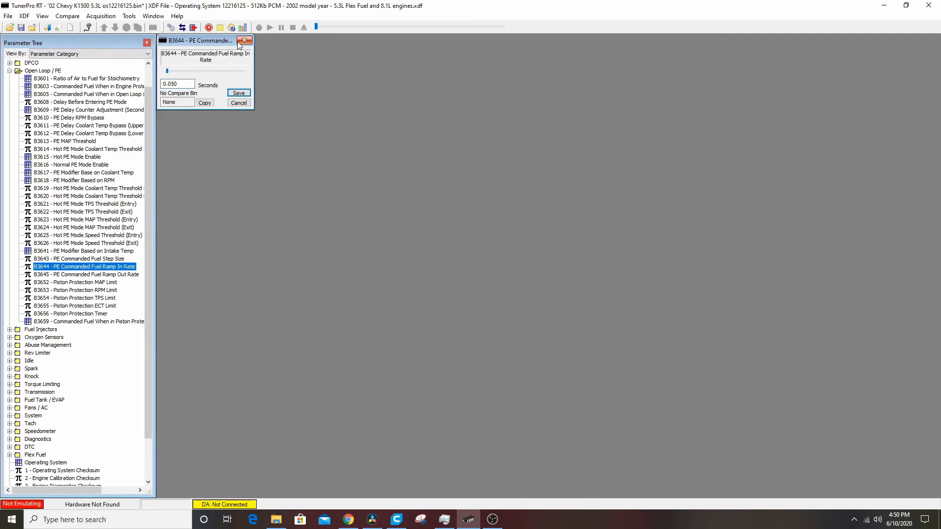
pyautogui.click(245, 40)
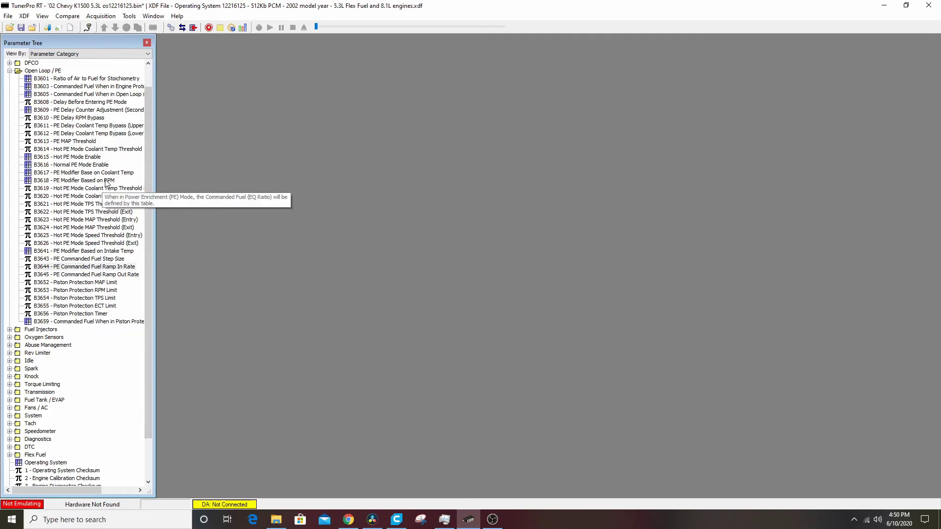
pyautogui.doubleClick(73, 180)
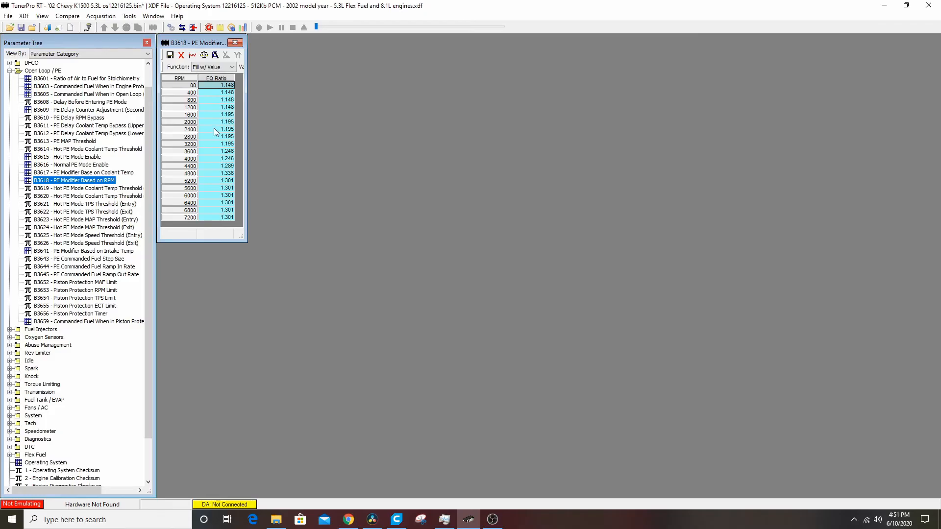
pyautogui.moveTo(226, 150)
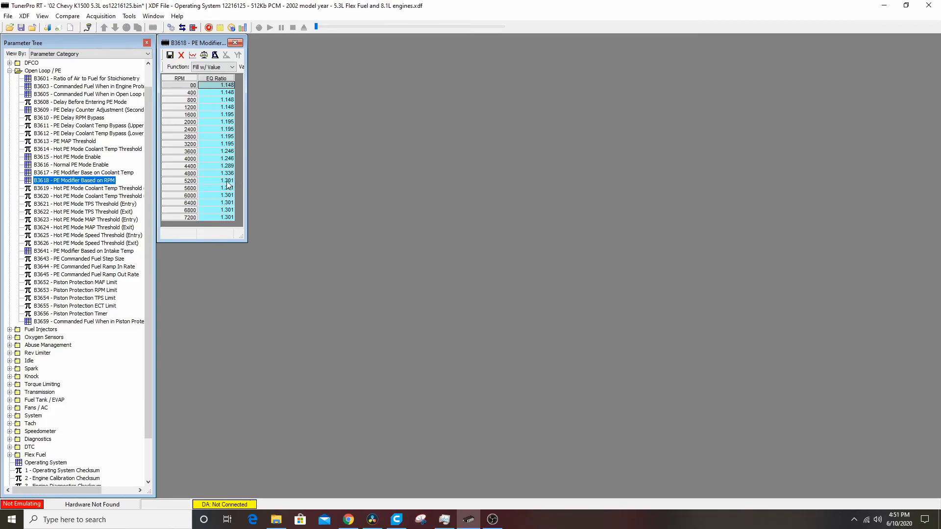
pyautogui.moveTo(233, 90)
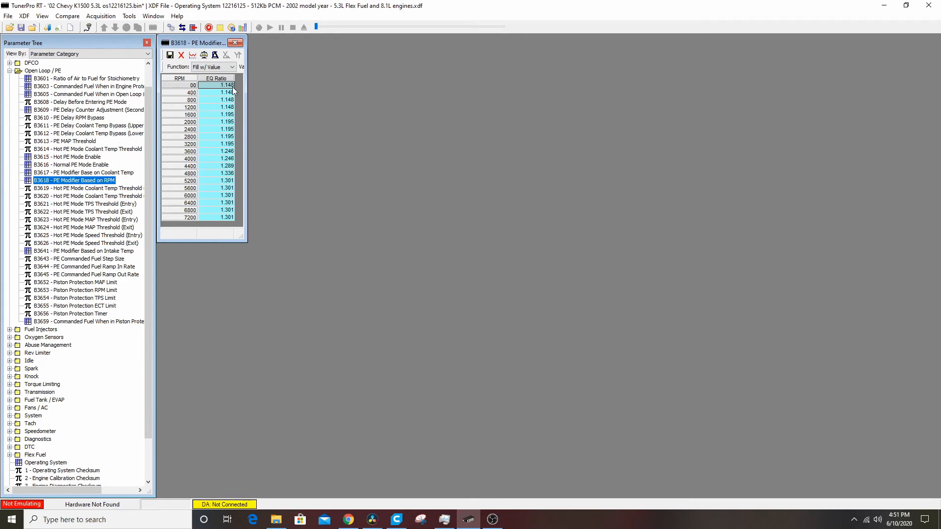
pyautogui.moveTo(225, 173)
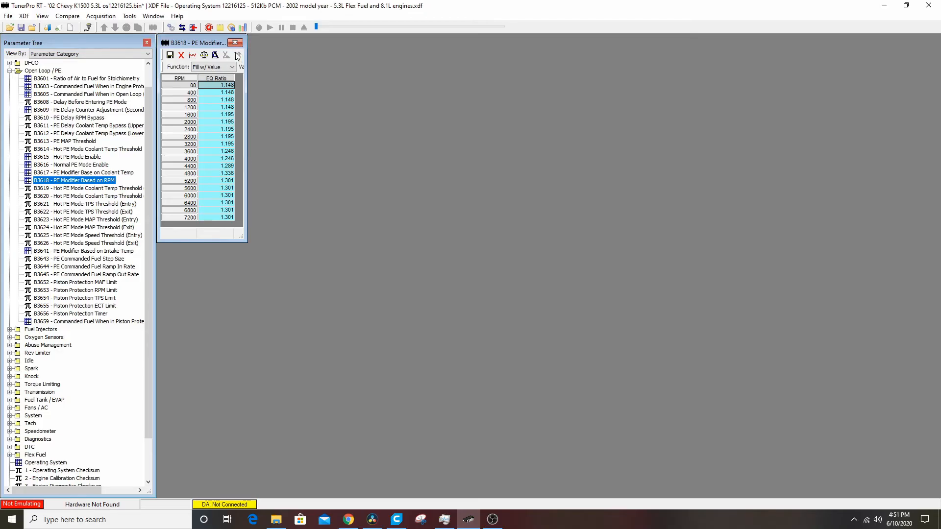
# Close the PE table and open B5932 Base Spark in Gear from the Spark category.
pyautogui.click(236, 43)
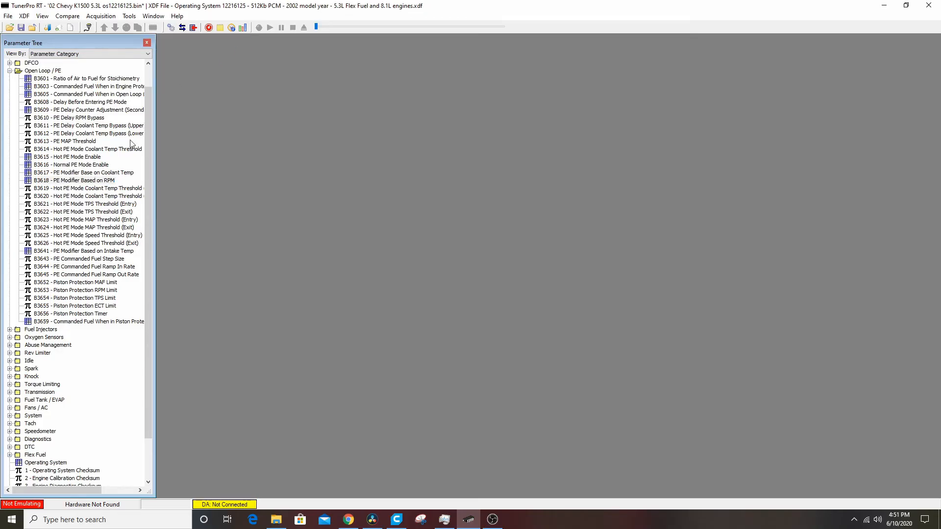
pyautogui.click(11, 71)
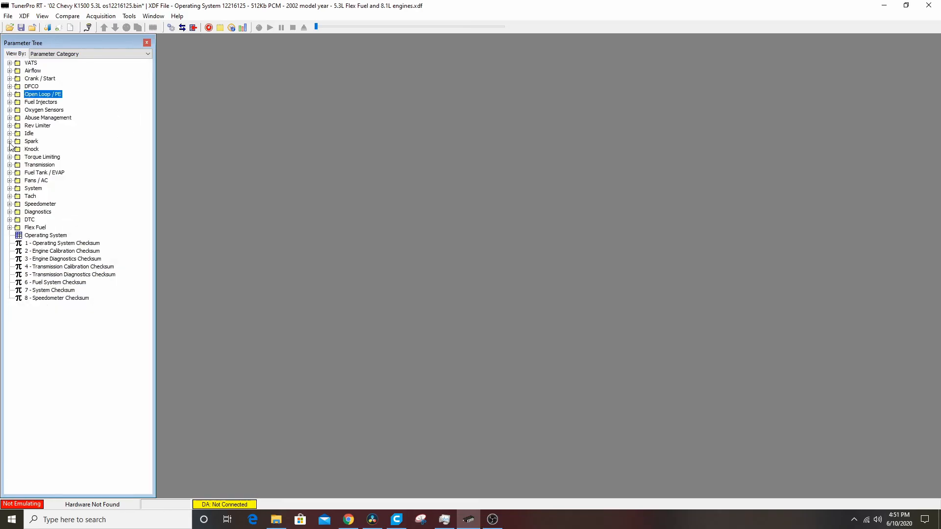
pyautogui.click(12, 141)
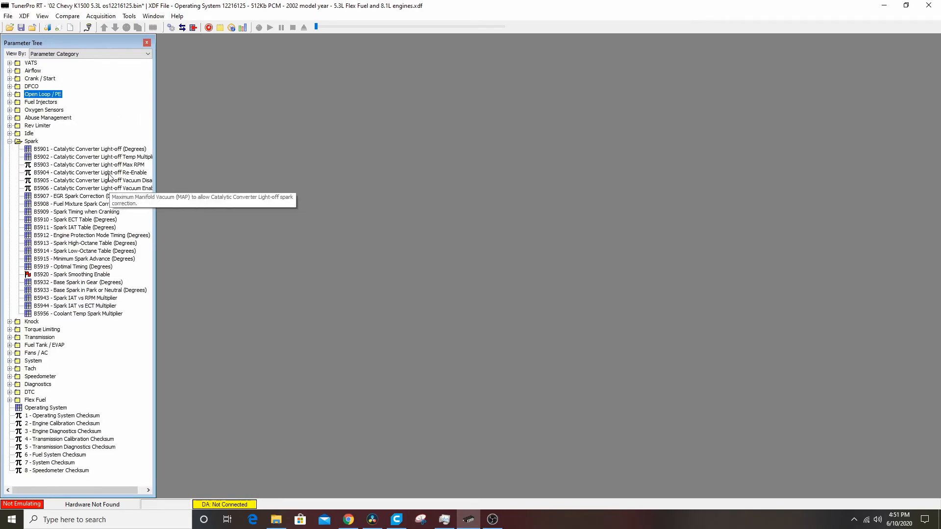
pyautogui.moveTo(135, 204)
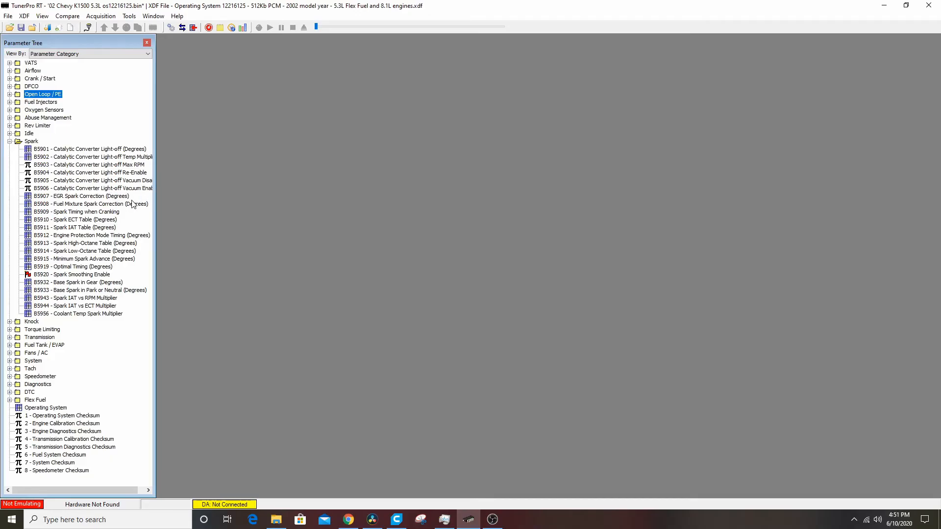
pyautogui.moveTo(98, 282)
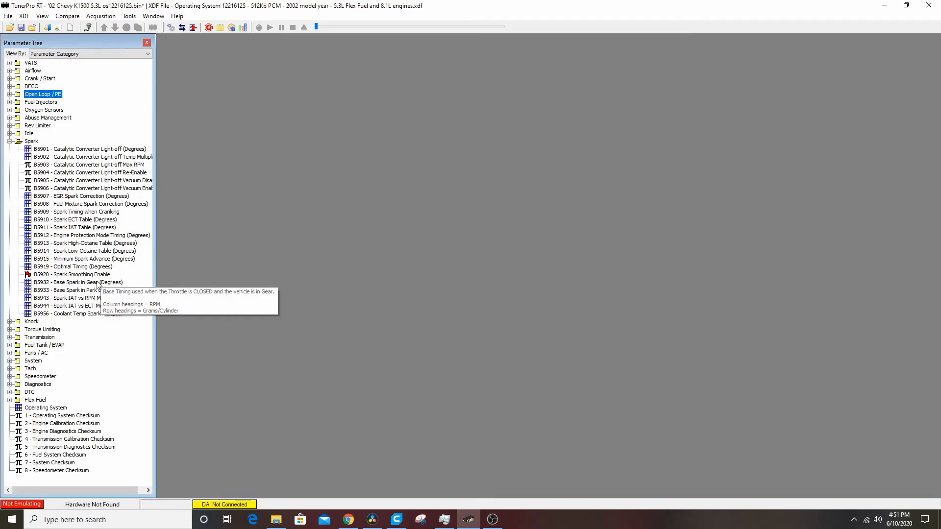
pyautogui.doubleClick(69, 282)
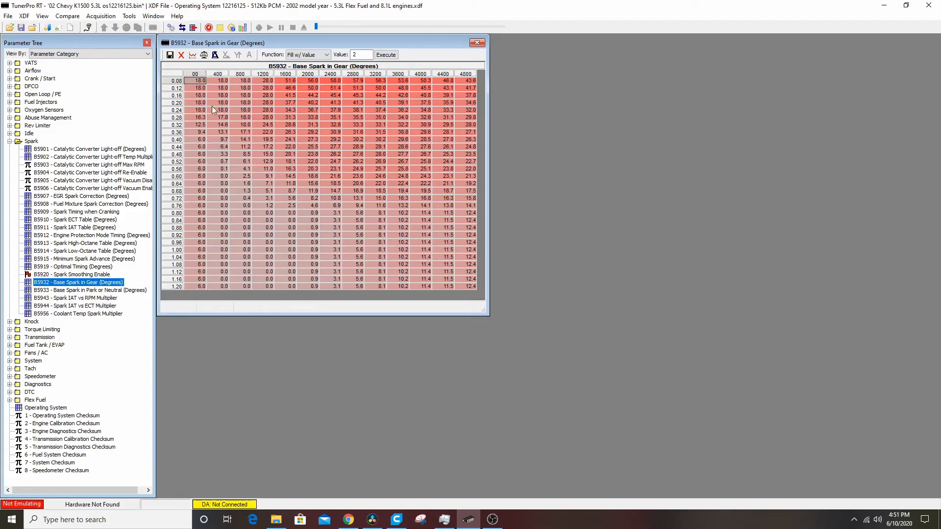
pyautogui.moveTo(288, 92)
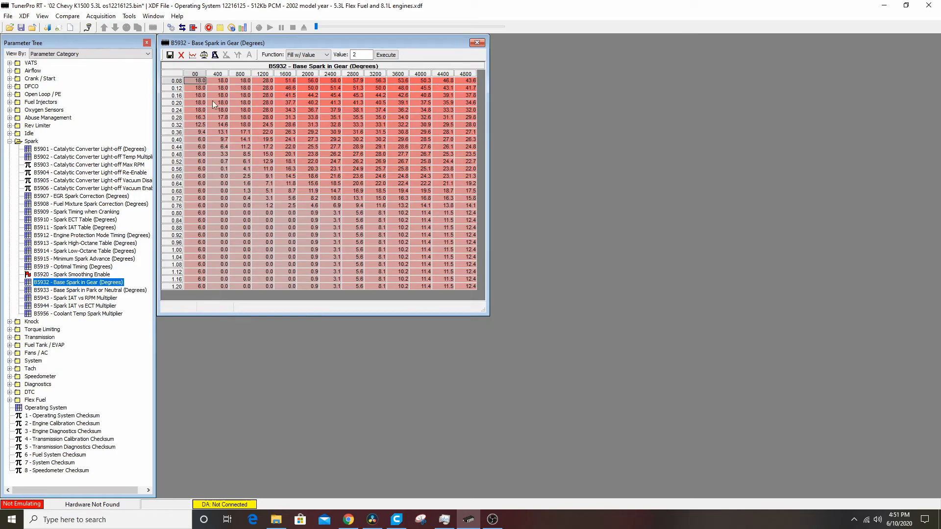
pyautogui.moveTo(286, 78)
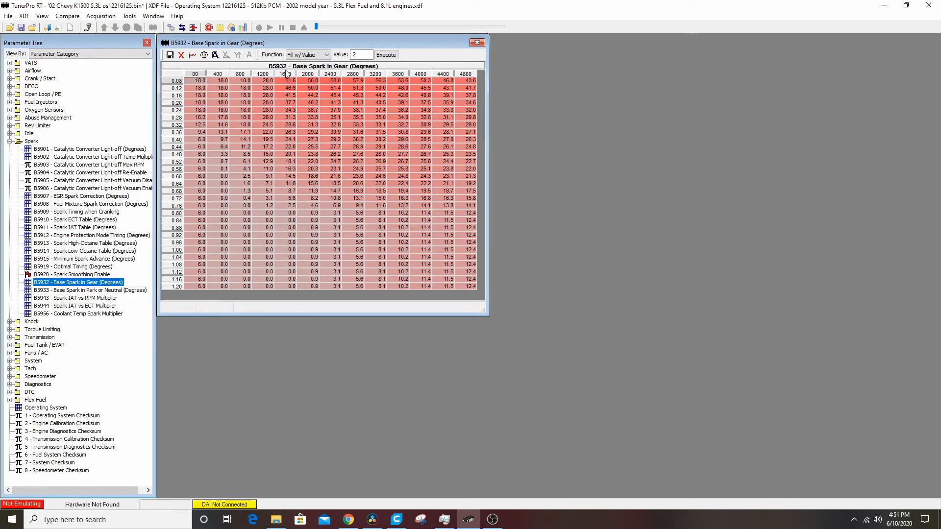
# Offset all Base Spark in Gear cells by +4 degrees and commit to the bin.
pyautogui.click(196, 80)
pyautogui.write('4')
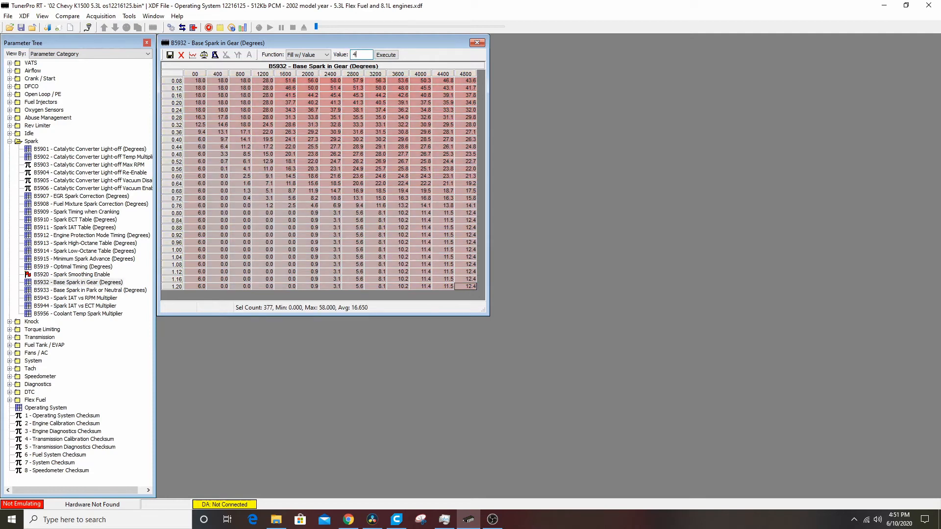
pyautogui.click(328, 54)
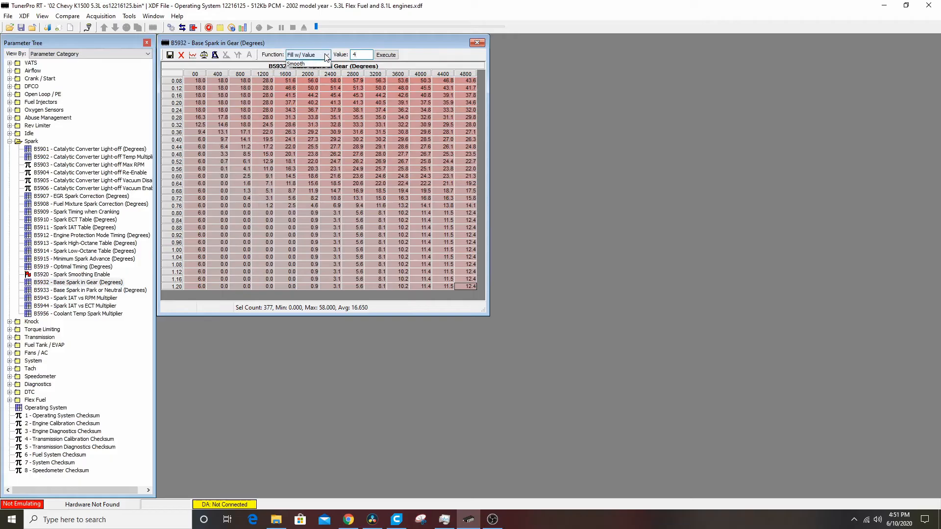
pyautogui.click(329, 54)
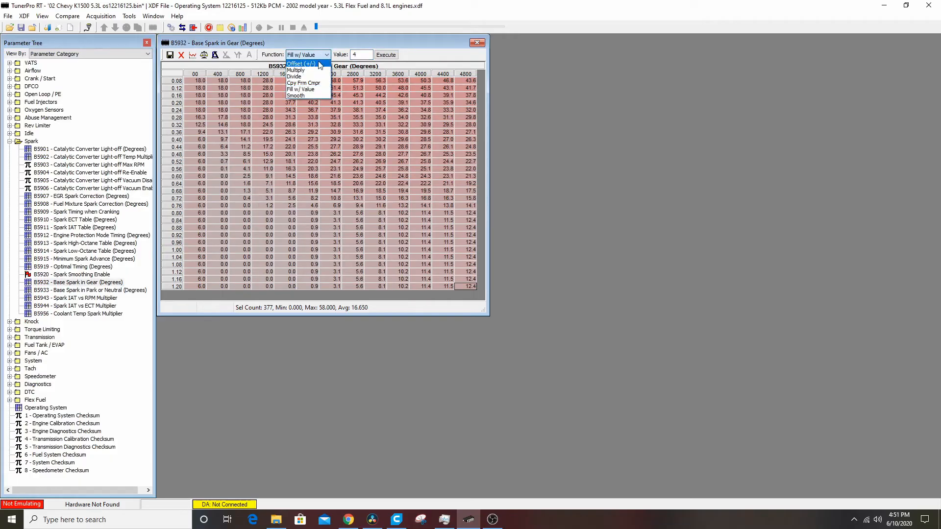
pyautogui.click(303, 63)
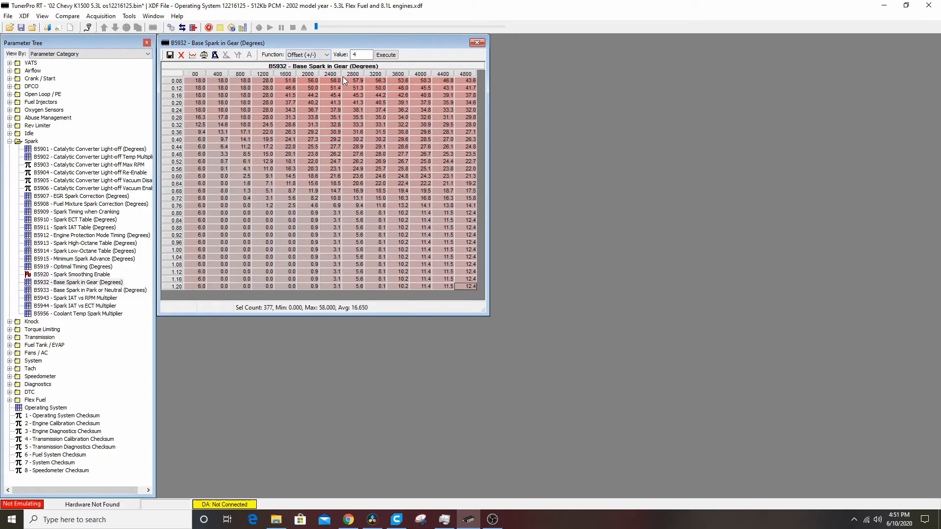
pyautogui.click(385, 54)
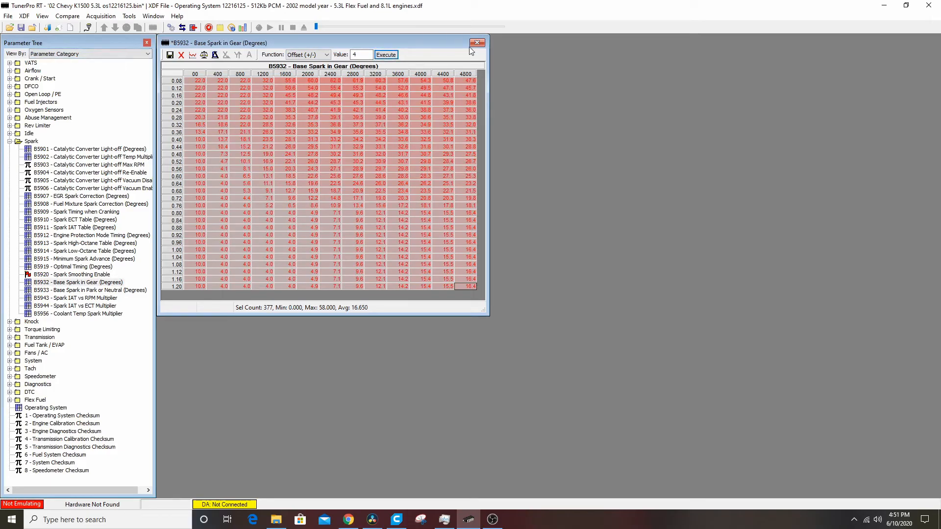
pyautogui.click(477, 42)
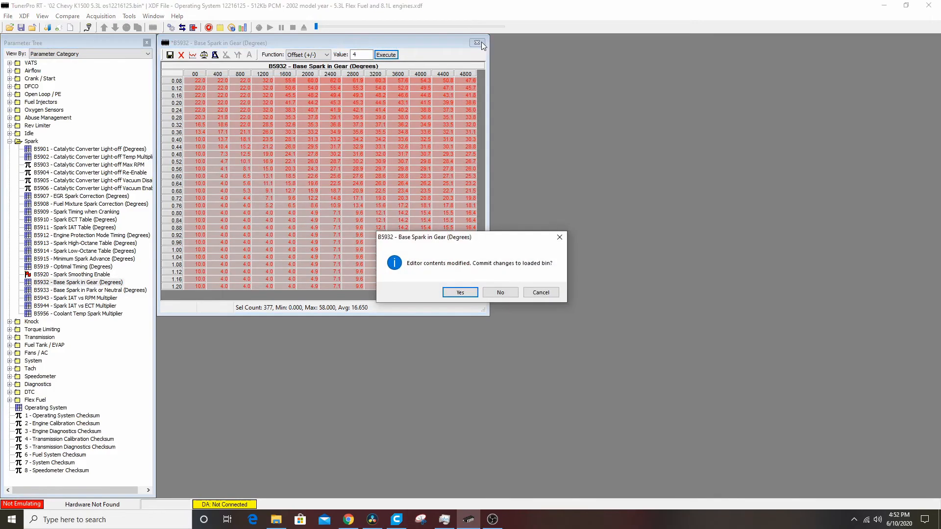
pyautogui.click(460, 292)
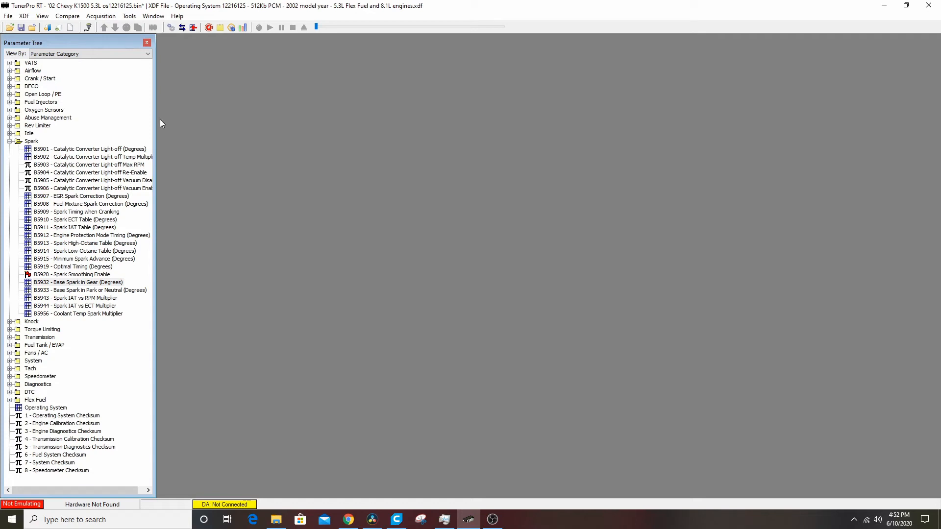
pyautogui.moveTo(206, 124)
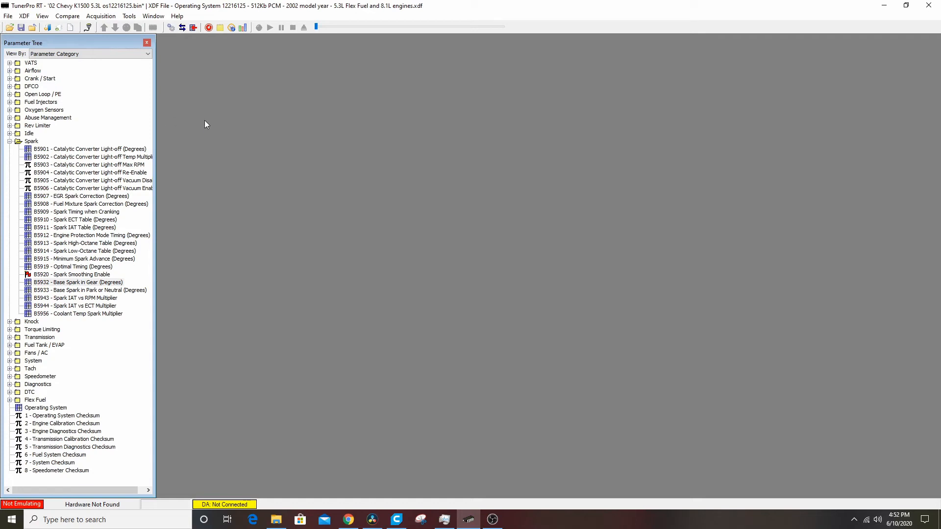
pyautogui.moveTo(231, 136)
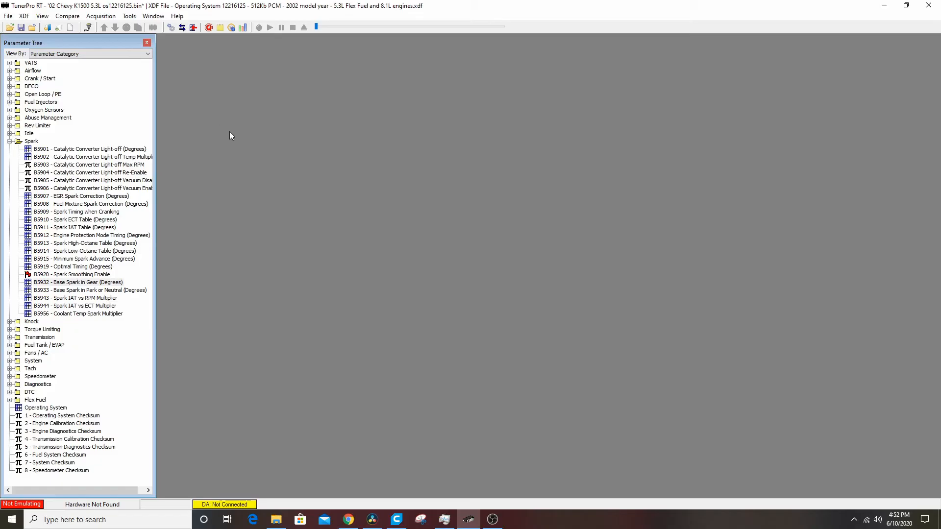
pyautogui.moveTo(256, 162)
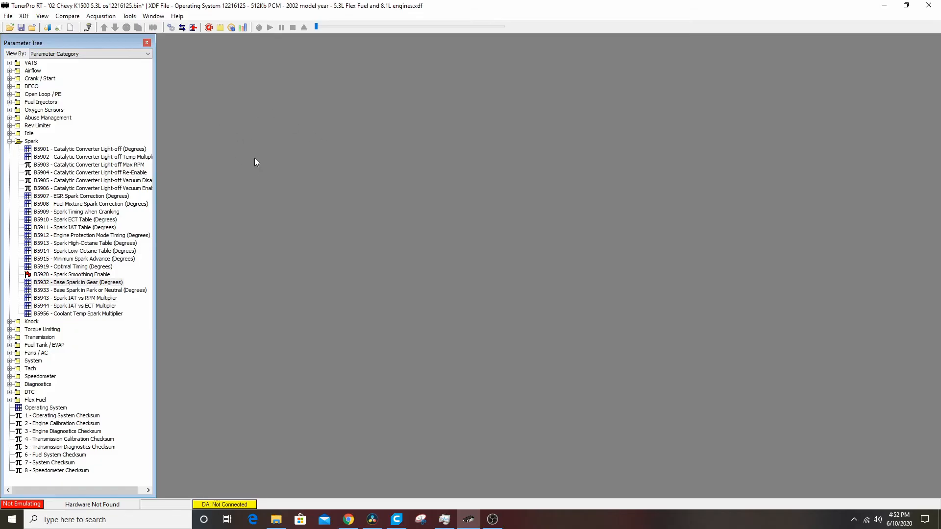
# Collapse the Spark category in the Parameter Tree.
pyautogui.click(11, 141)
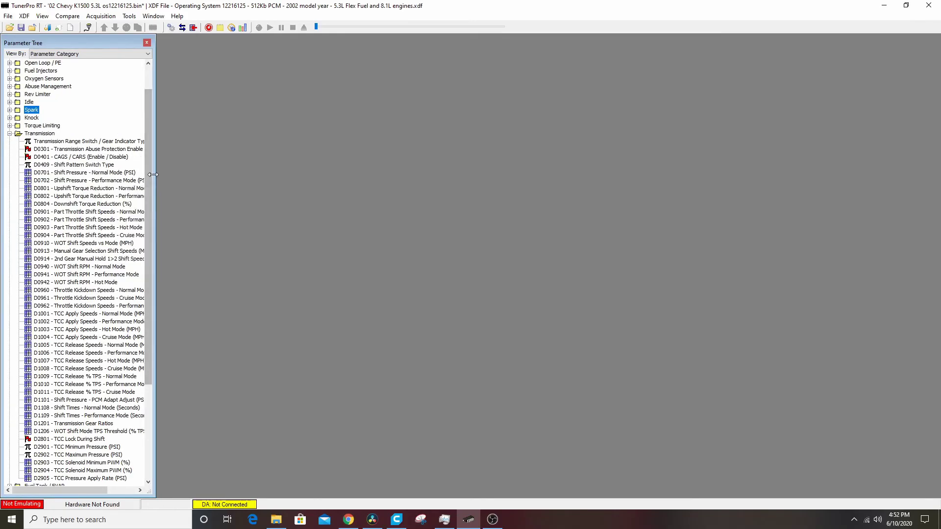
pyautogui.doubleClick(79, 173)
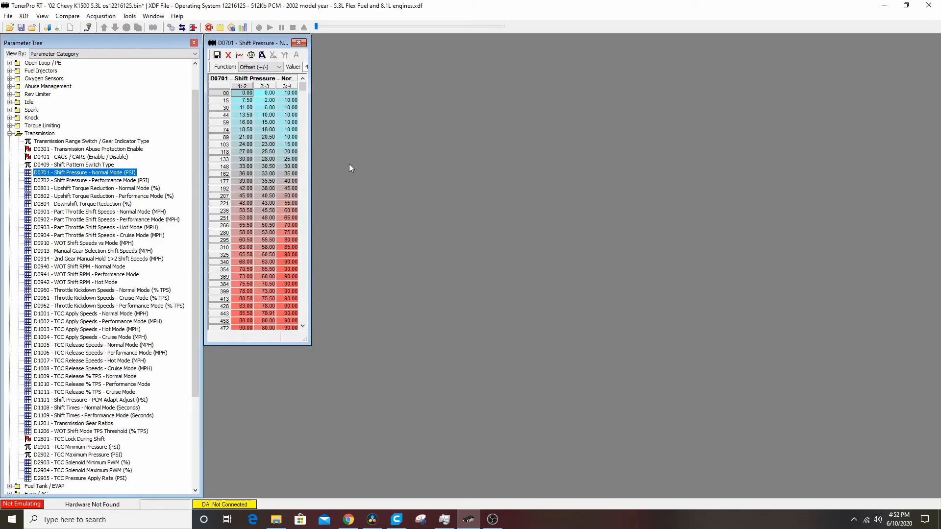
pyautogui.scroll(-3)
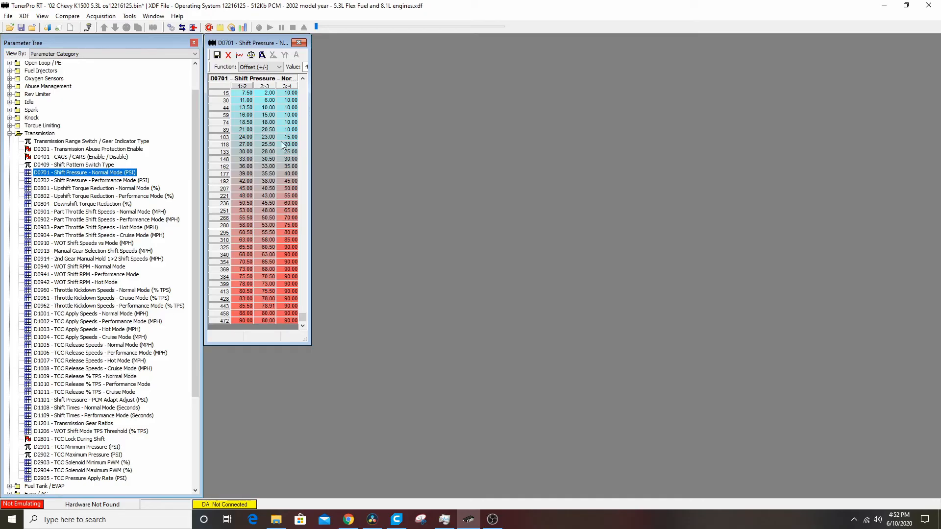
pyautogui.click(298, 43)
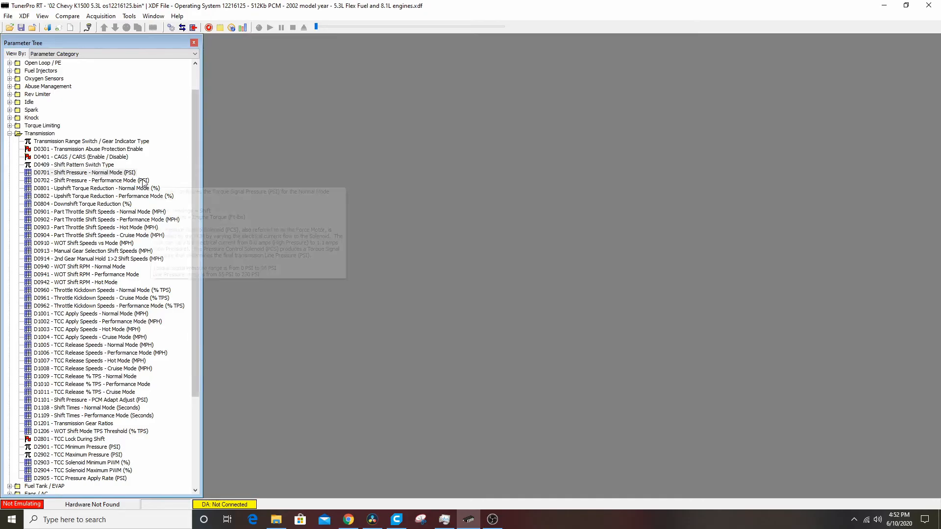
pyautogui.moveTo(196, 170)
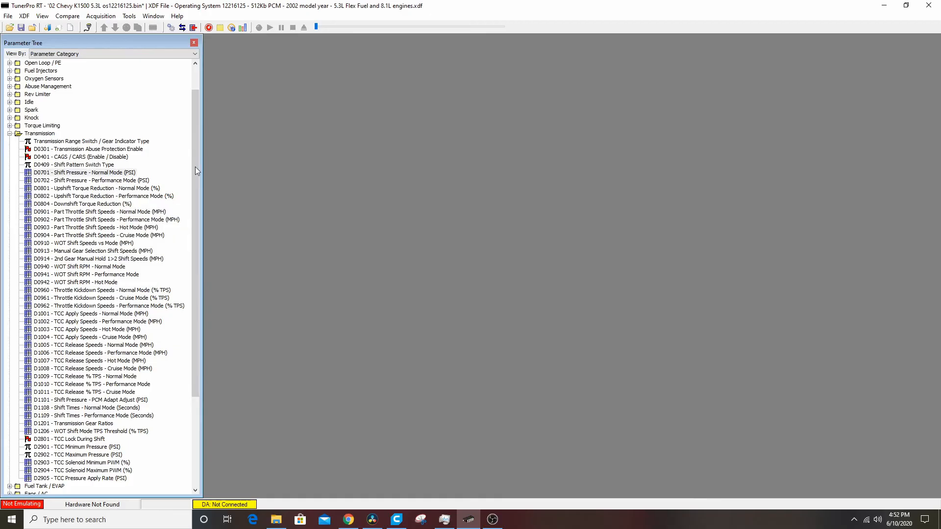
pyautogui.moveTo(74, 211)
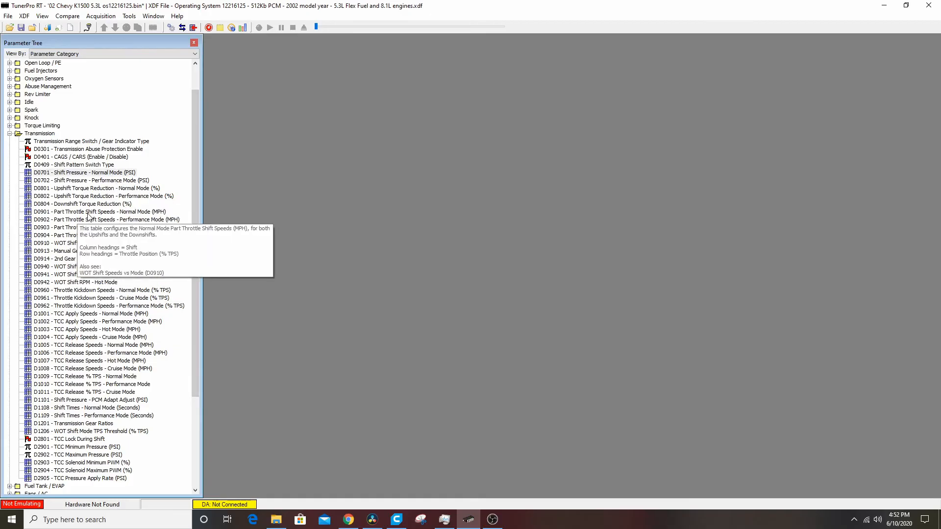
# Add 4 mph to all D0901 Normal Mode part-throttle shift speeds and commit.
pyautogui.doubleClick(78, 211)
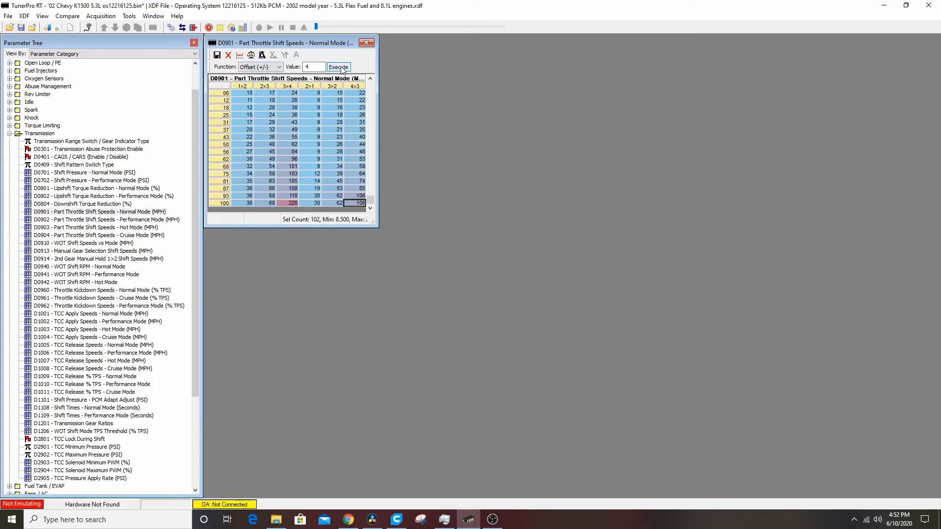
pyautogui.click(338, 67)
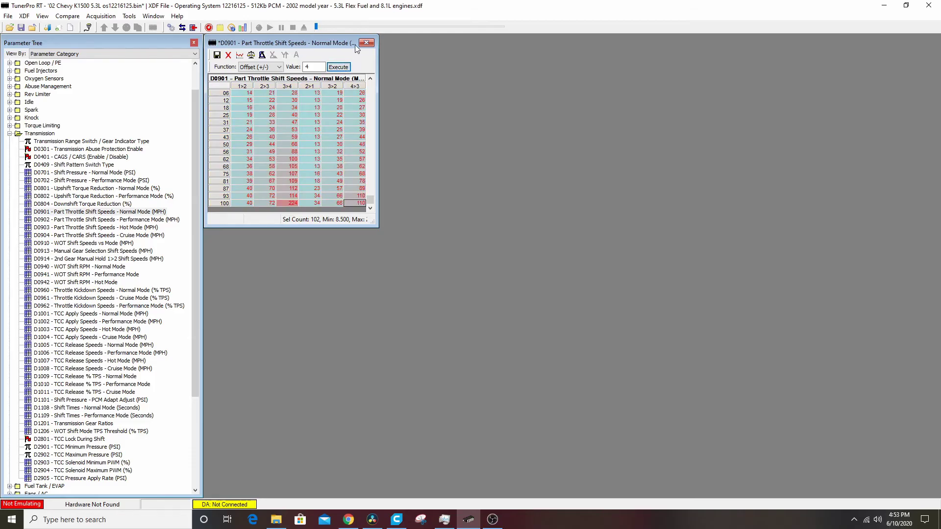
pyautogui.click(366, 42)
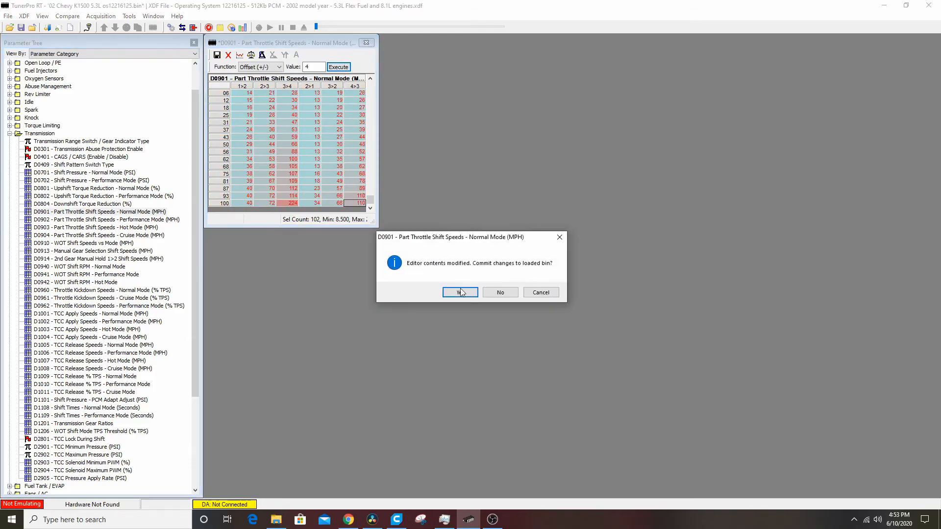
pyautogui.click(460, 291)
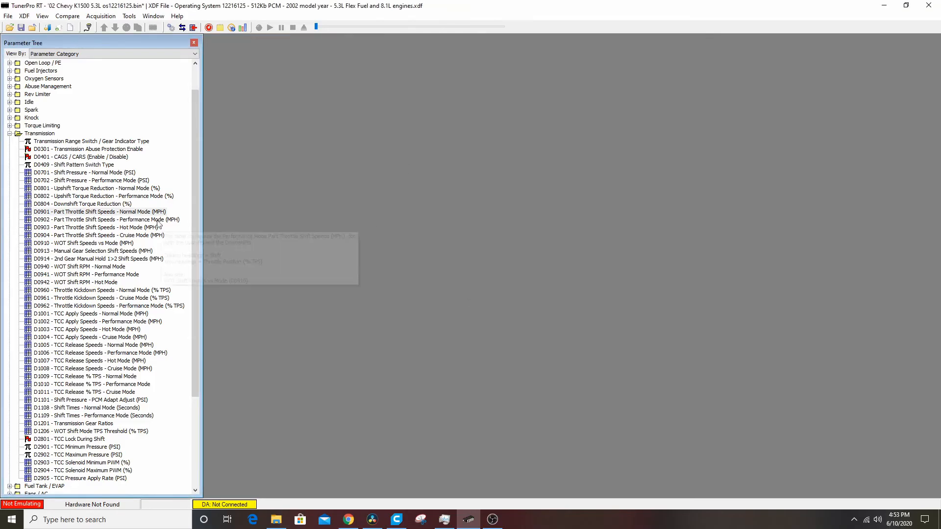
pyautogui.moveTo(191, 241)
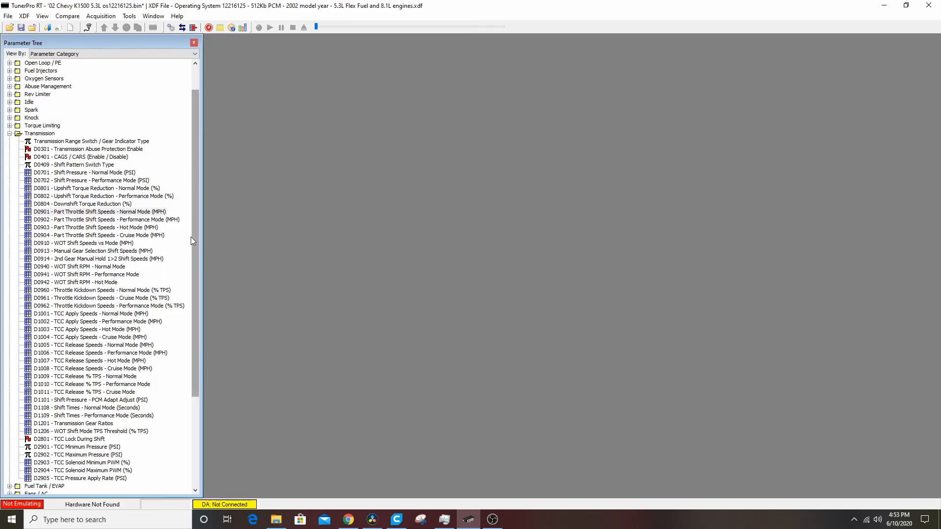
pyautogui.scroll(-3)
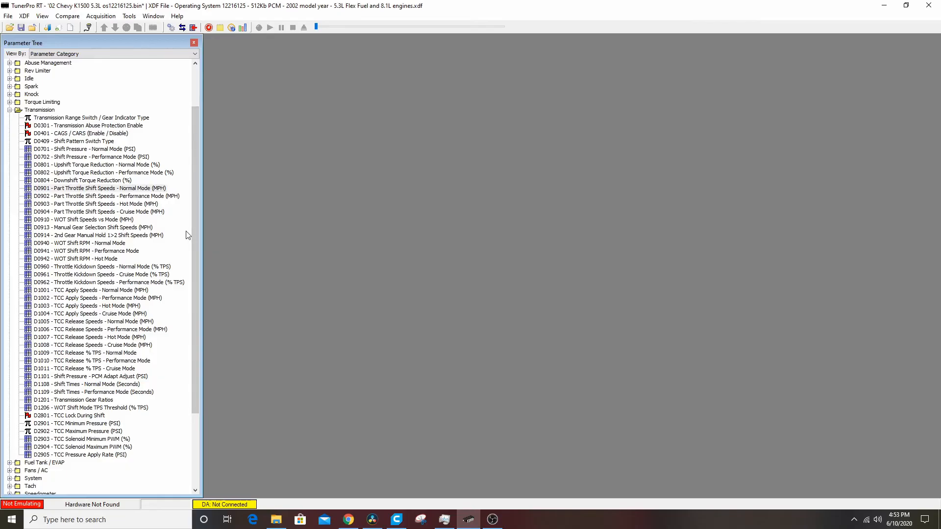
pyautogui.moveTo(86, 298)
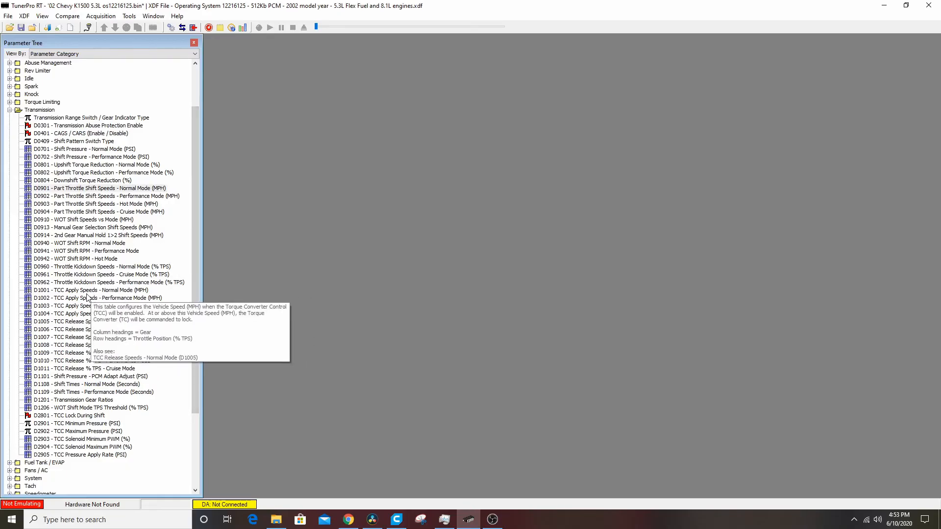
pyautogui.moveTo(148, 371)
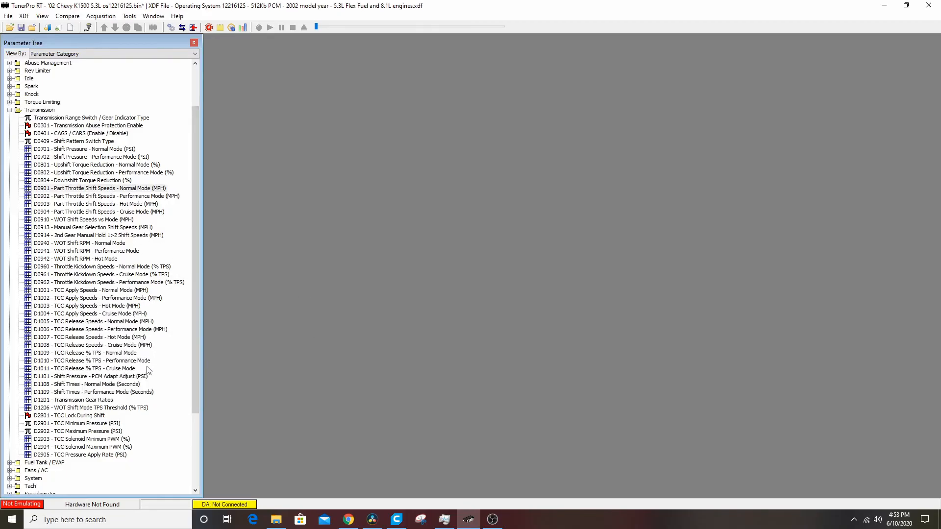
pyautogui.moveTo(76, 384)
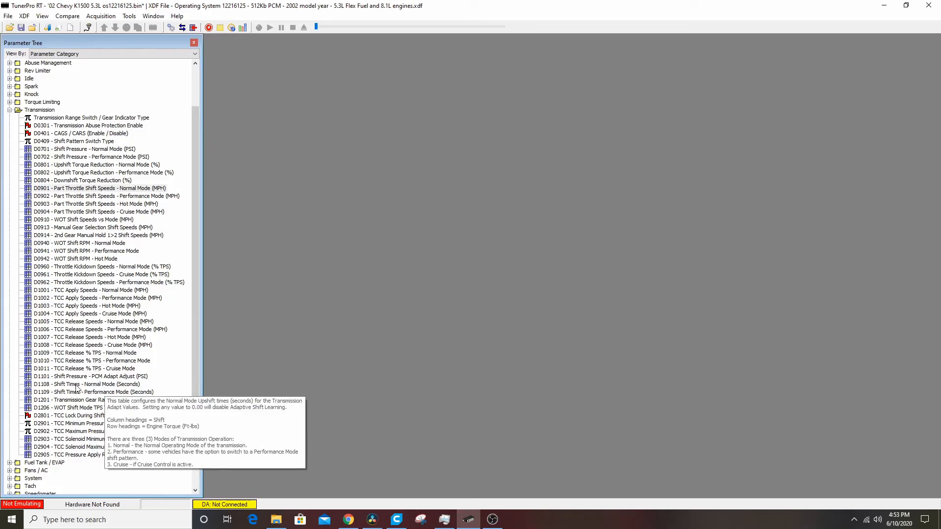
# Fill every D1108 Normal Mode shift time with .200 seconds and commit.
pyautogui.doubleClick(74, 384)
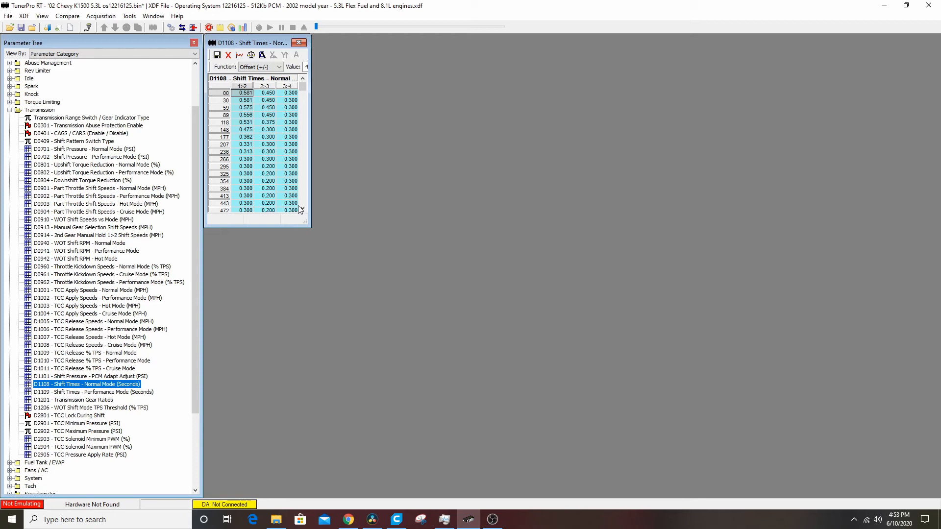
pyautogui.moveTo(221, 89)
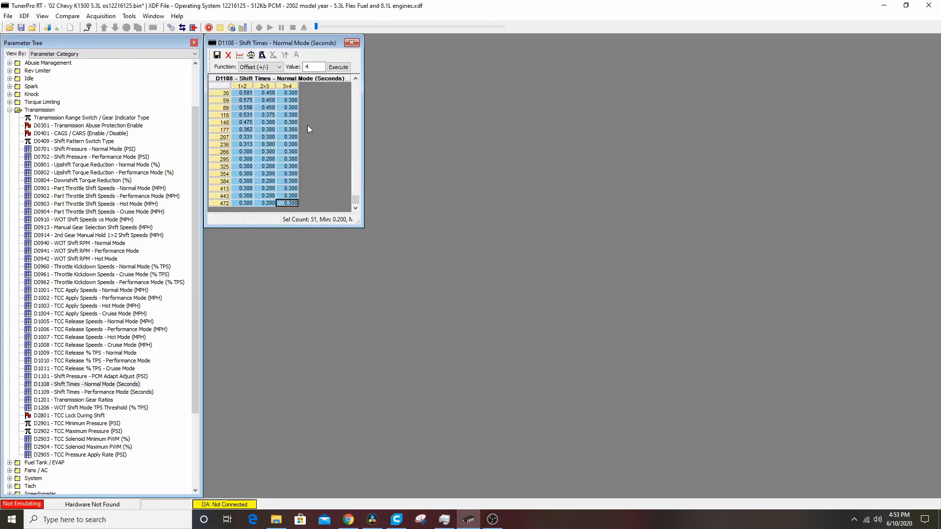
pyautogui.click(314, 67)
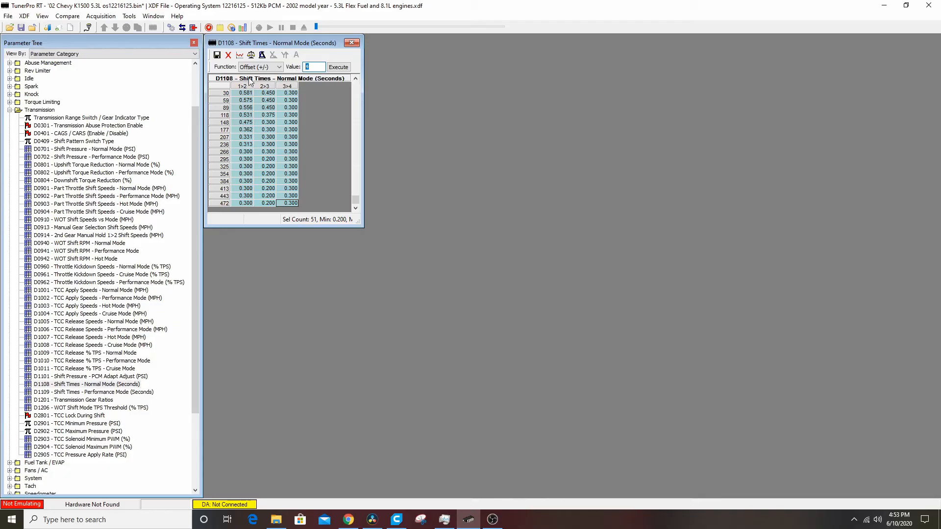
pyautogui.click(284, 67)
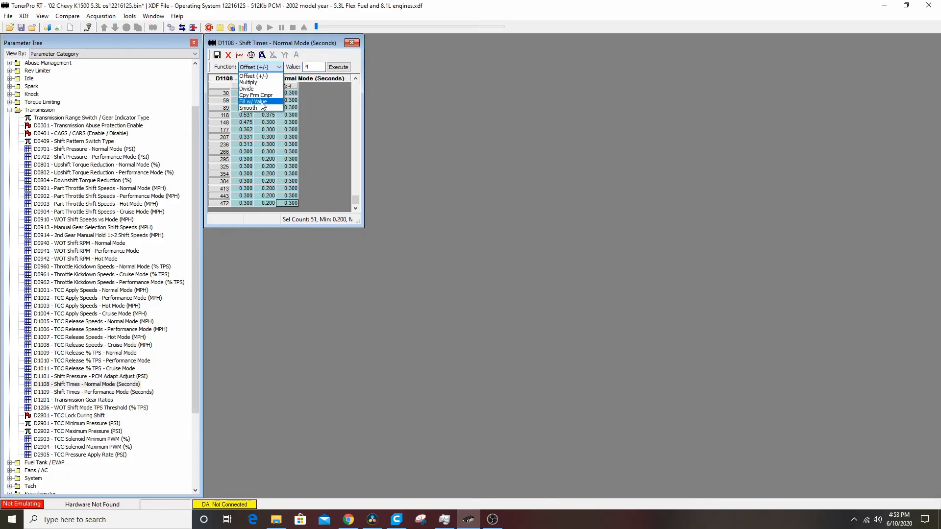
pyautogui.click(255, 101)
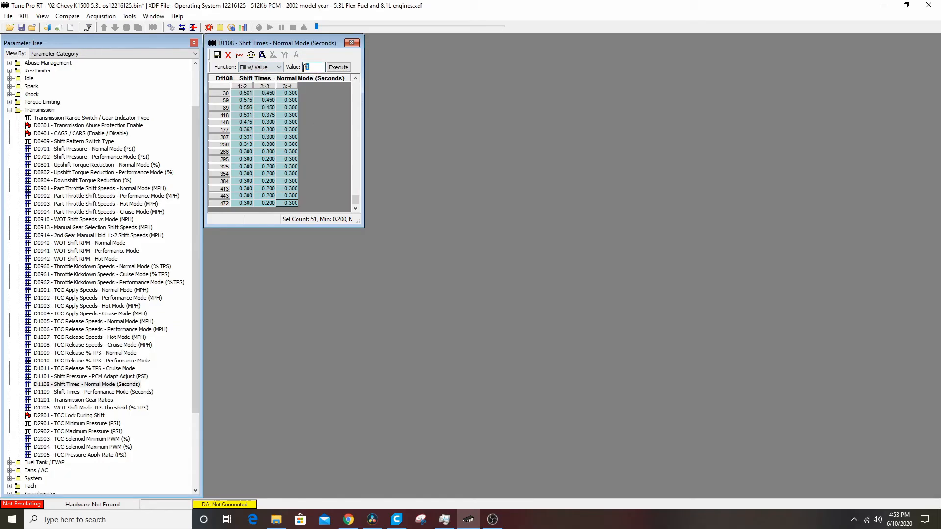
pyautogui.write('.200')
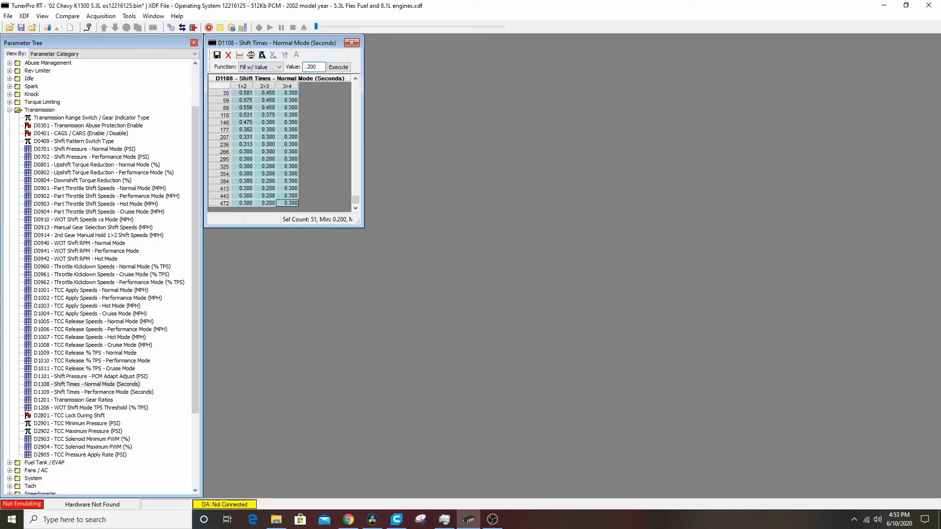
pyautogui.click(339, 67)
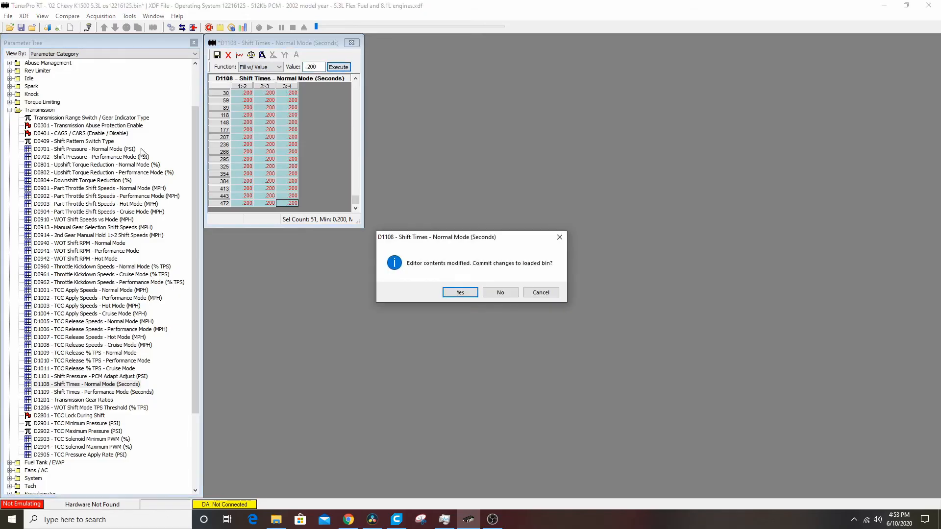
pyautogui.click(459, 292)
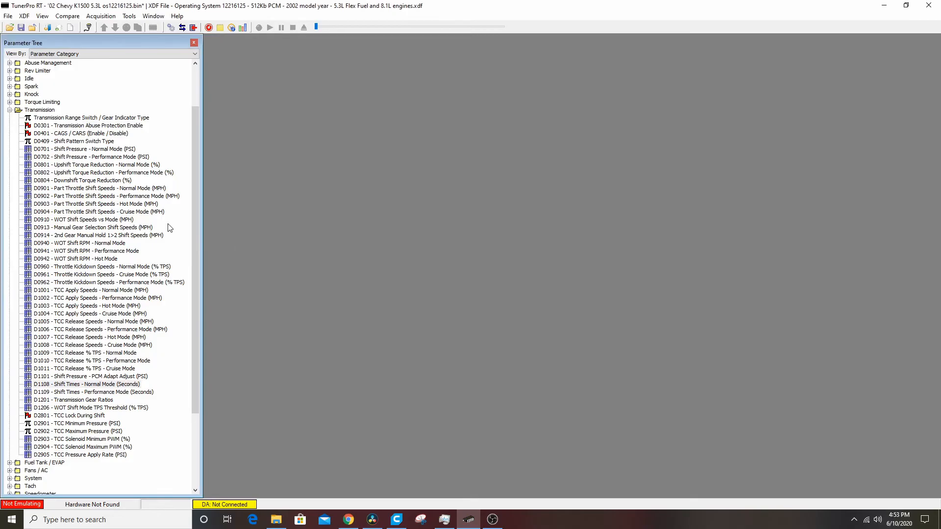
pyautogui.moveTo(185, 314)
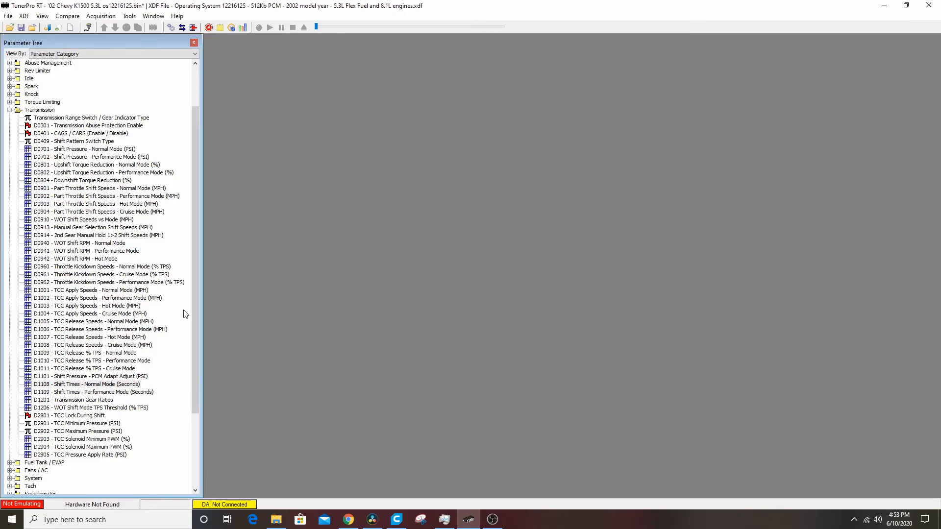
pyautogui.moveTo(147, 378)
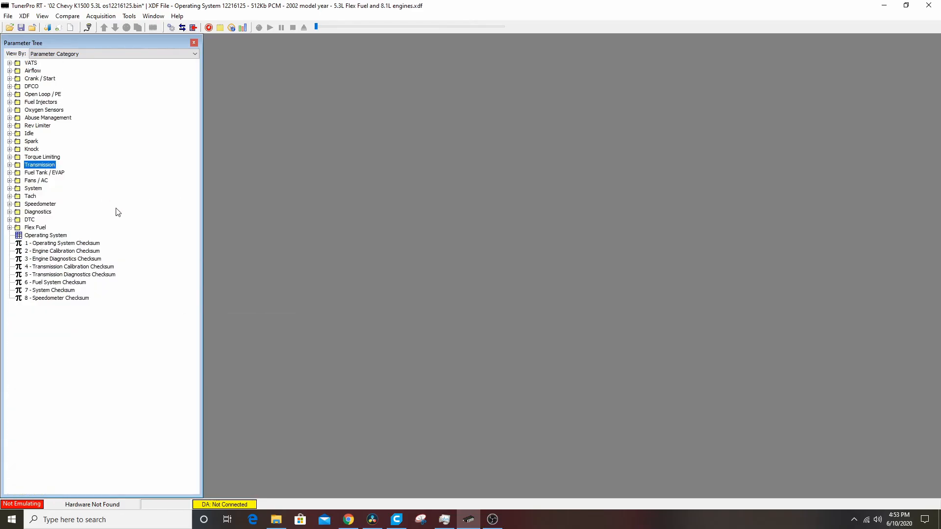
pyautogui.moveTo(16, 210)
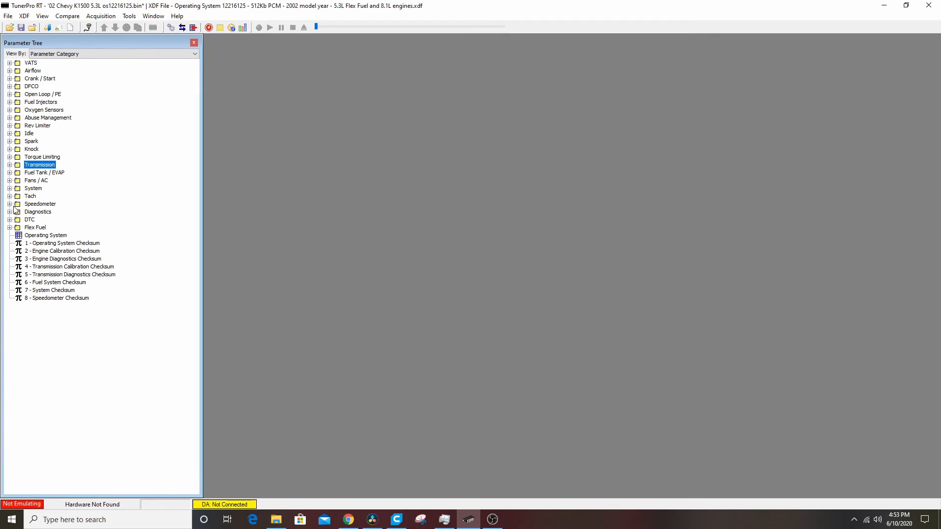
# Expand the Speedometer category to list its VSS and vehicle speed parameters.
pyautogui.click(10, 203)
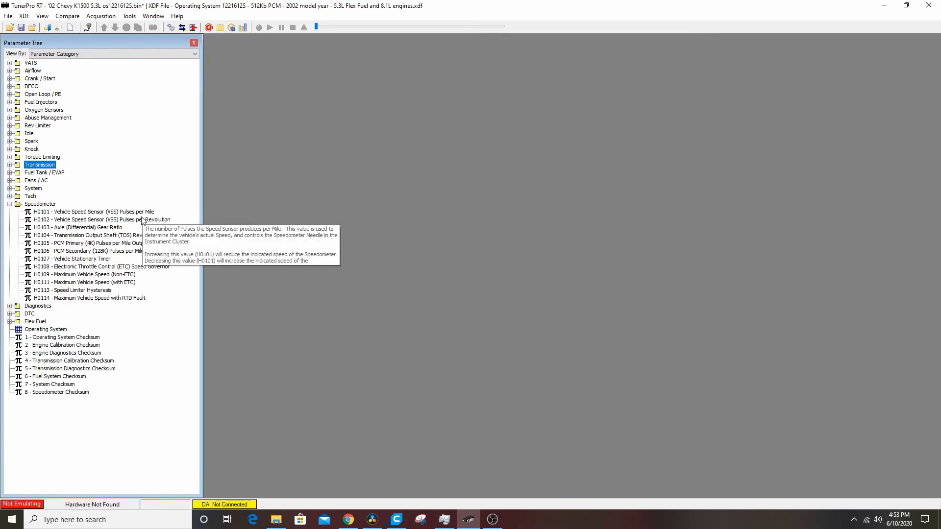
pyautogui.moveTo(169, 285)
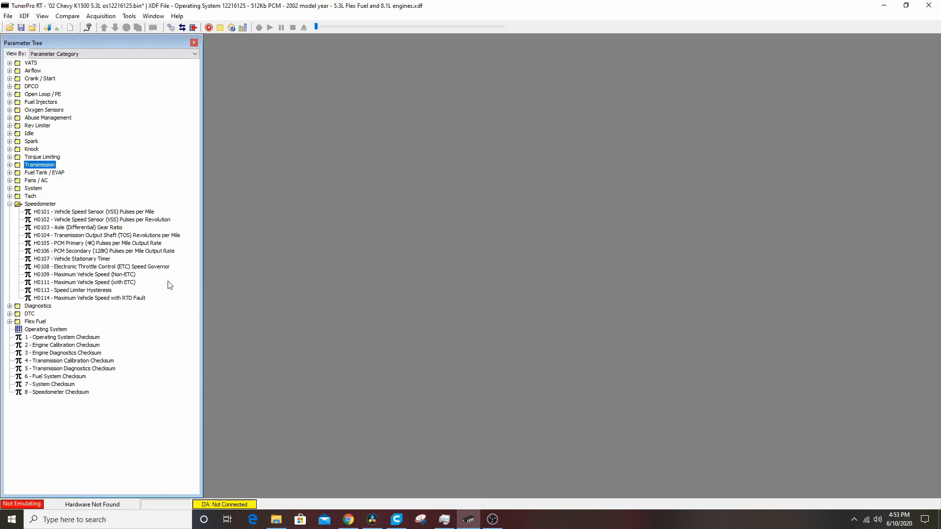
pyautogui.moveTo(83, 296)
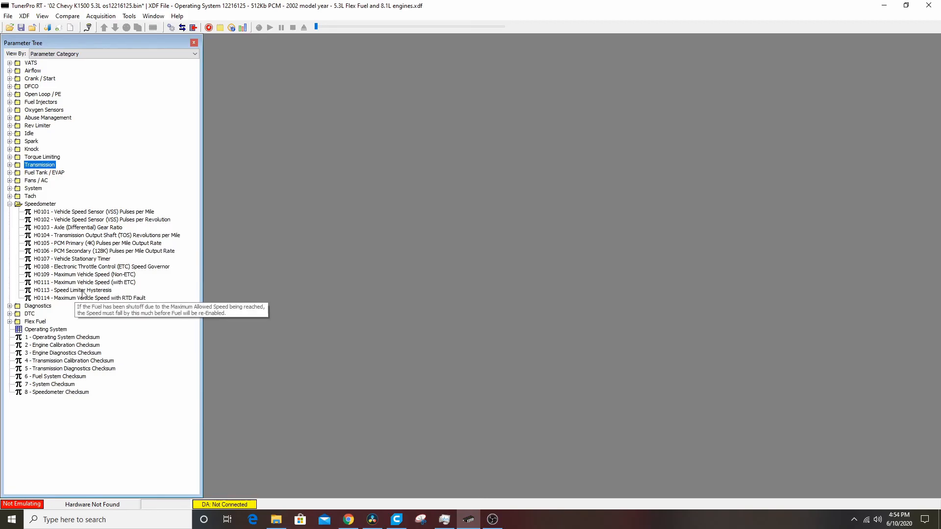
pyautogui.moveTo(102, 279)
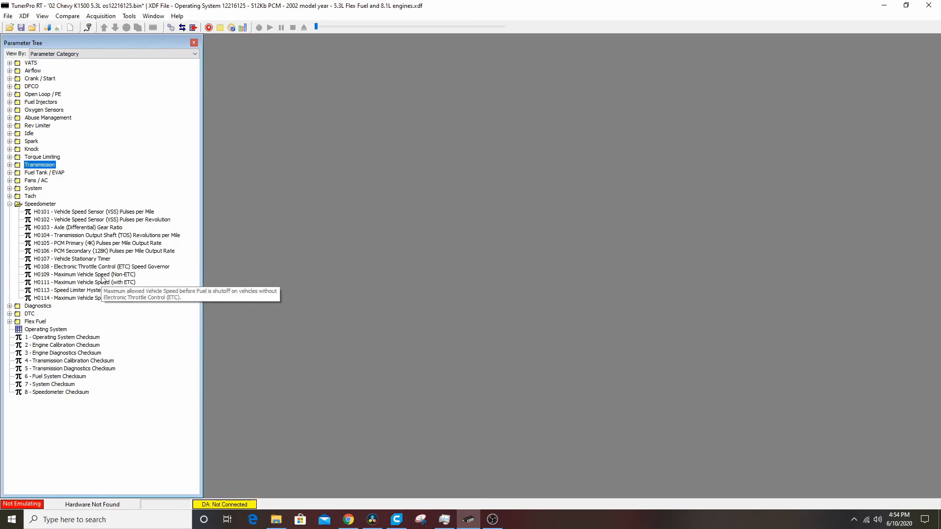
# Set H0109 Maximum Vehicle Speed (Non-ETC) to 255, then collapse Speedometer and expand Diagnostics.
pyautogui.doubleClick(69, 275)
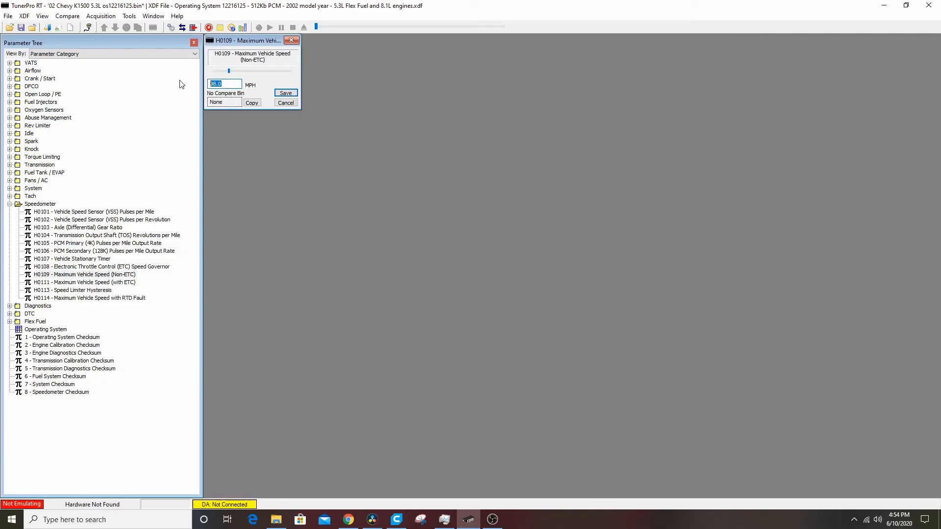
pyautogui.write('255')
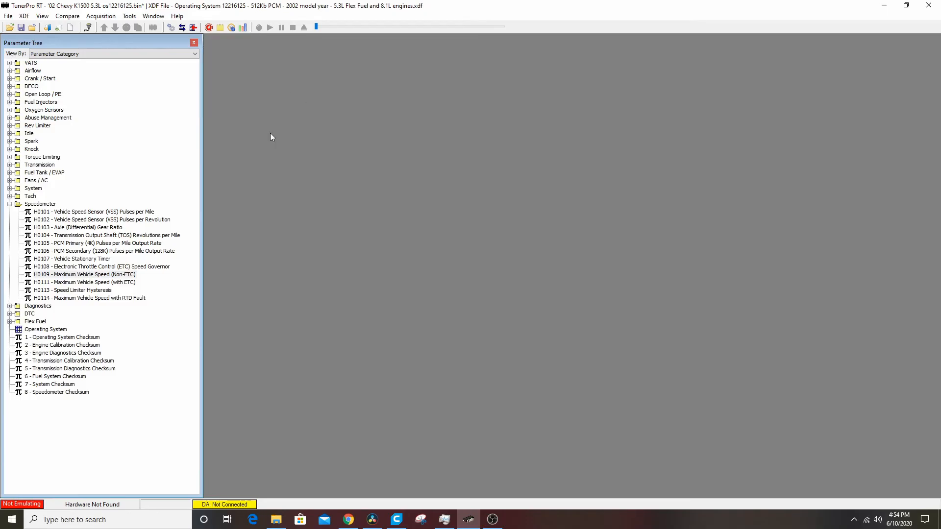
pyautogui.moveTo(169, 292)
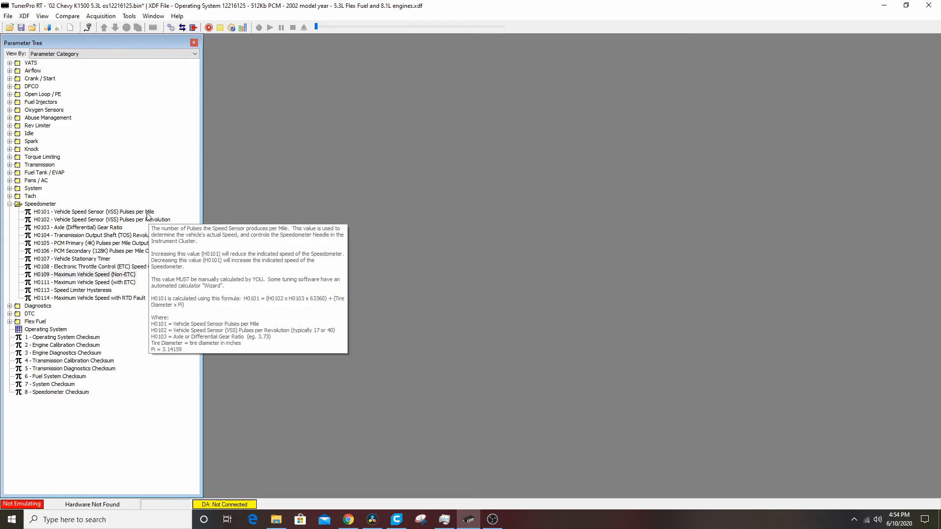
pyautogui.moveTo(103, 246)
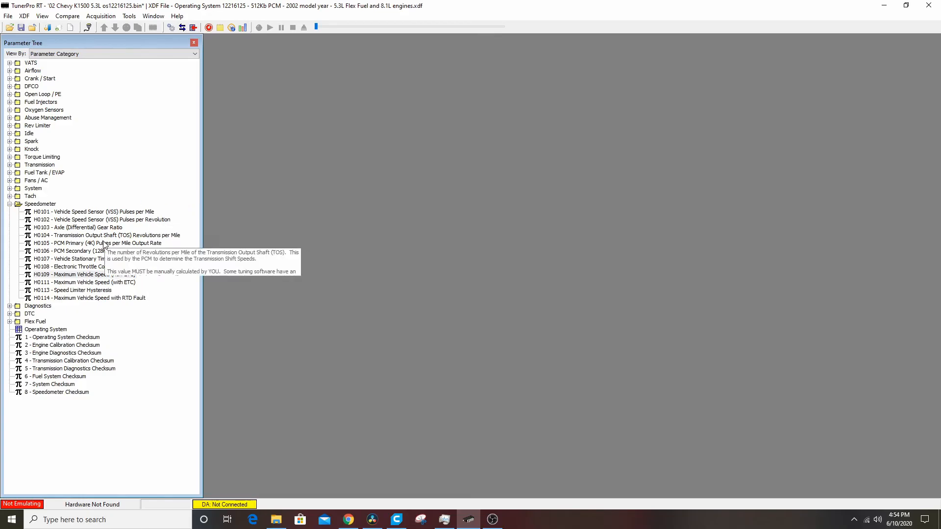
pyautogui.click(10, 204)
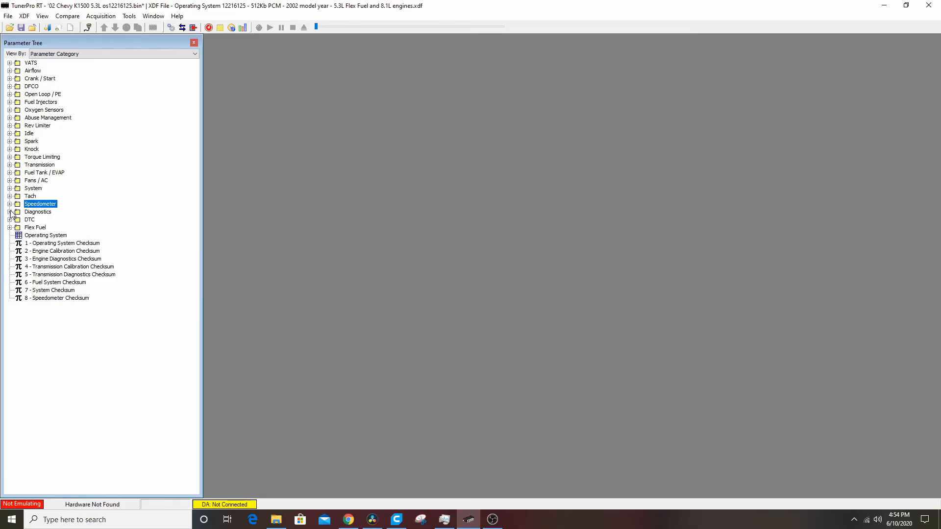
pyautogui.click(11, 211)
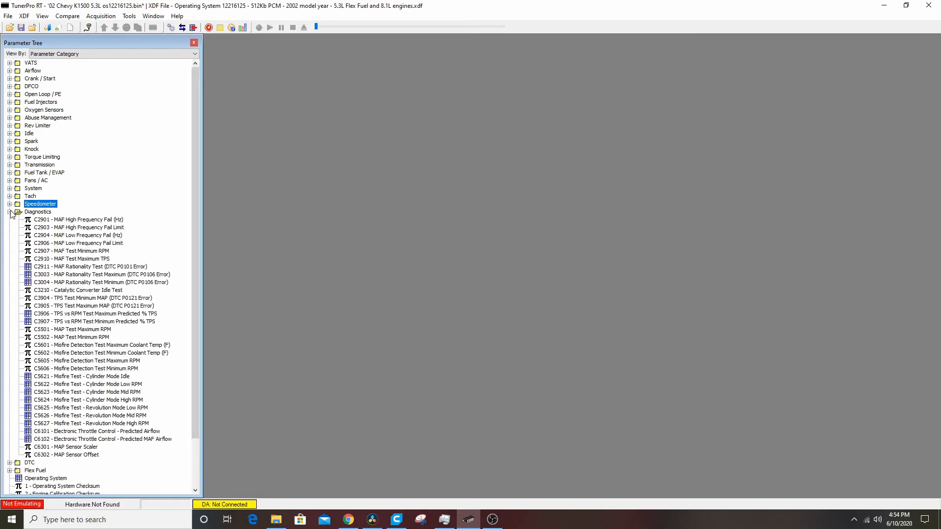
# Expand DTC, open the C6001 DTC Type table, scroll through it, and close it.
pyautogui.click(11, 220)
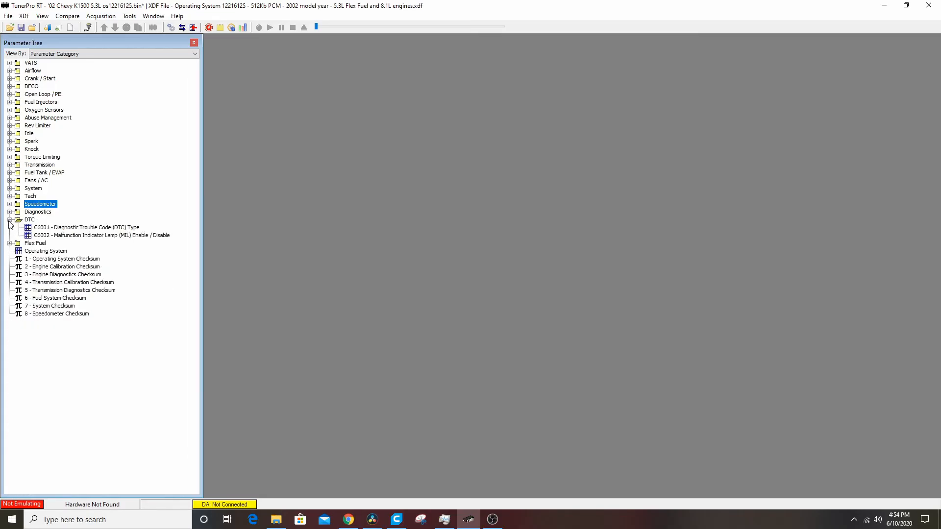
pyautogui.moveTo(106, 239)
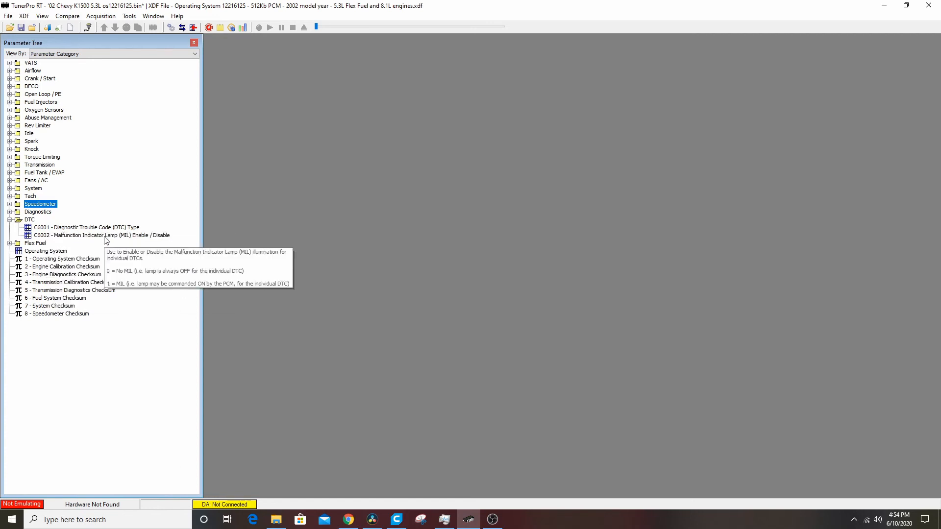
pyautogui.click(73, 227)
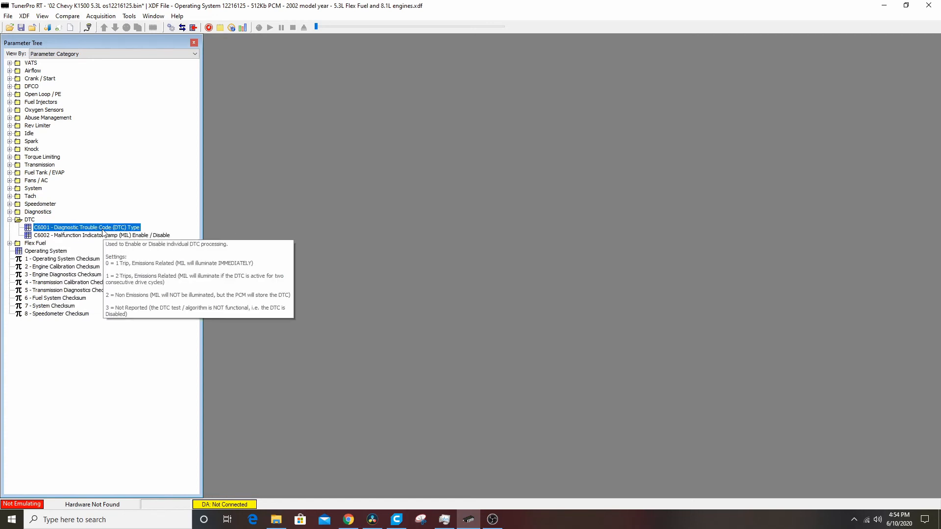
pyautogui.doubleClick(87, 227)
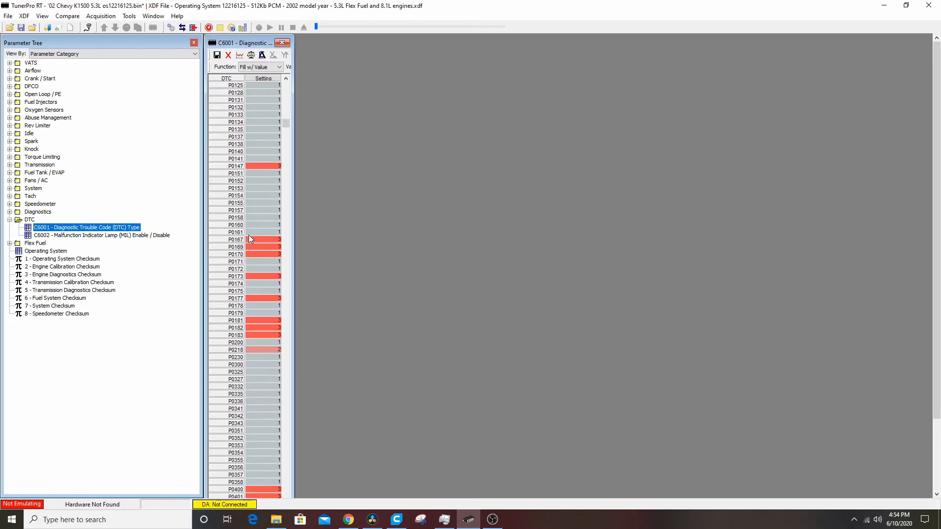
pyautogui.scroll(-3)
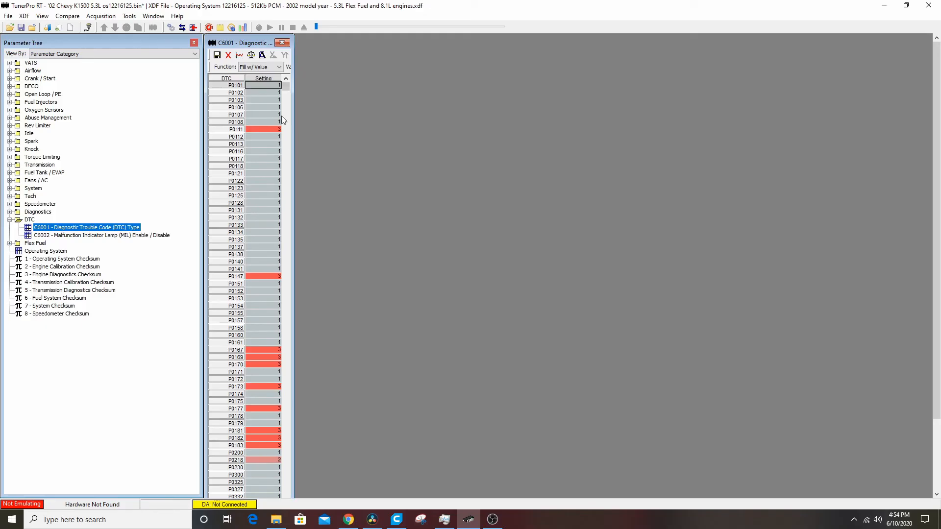
pyautogui.click(287, 42)
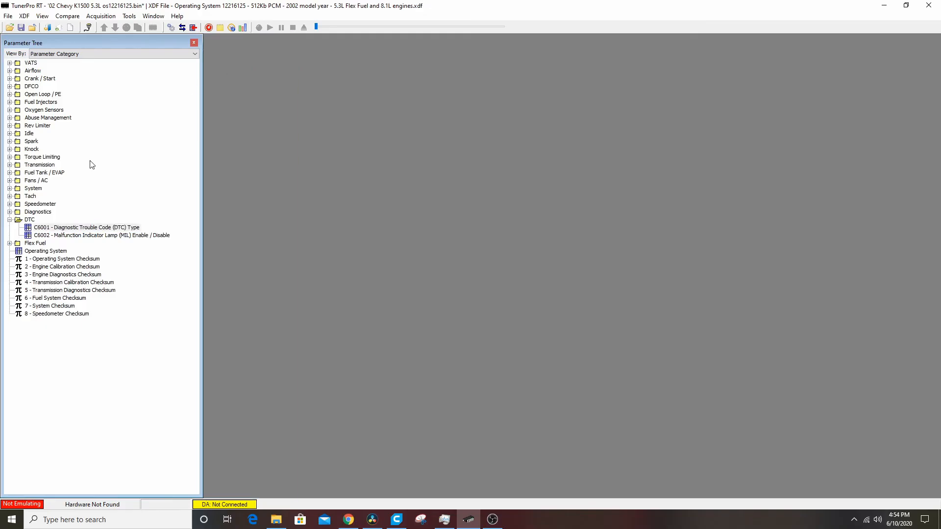
pyautogui.moveTo(36, 148)
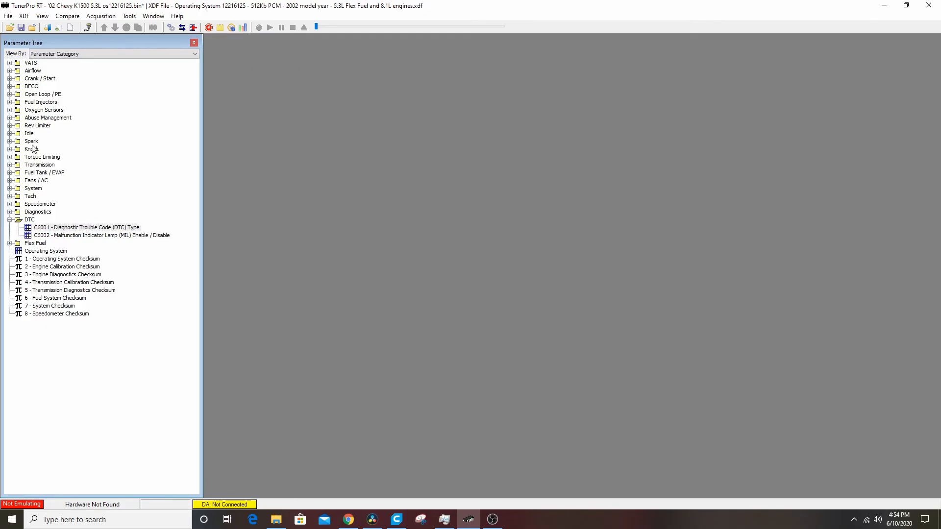
pyautogui.moveTo(118, 145)
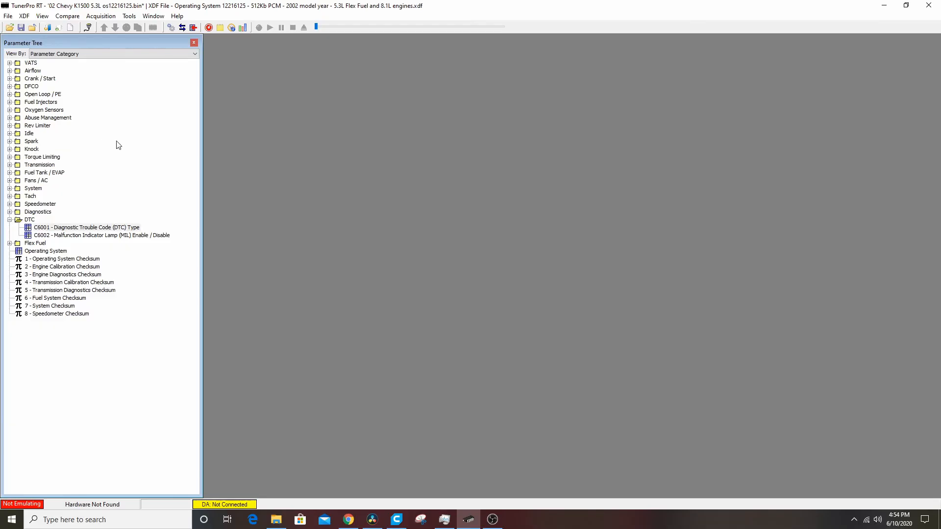
pyautogui.moveTo(42, 74)
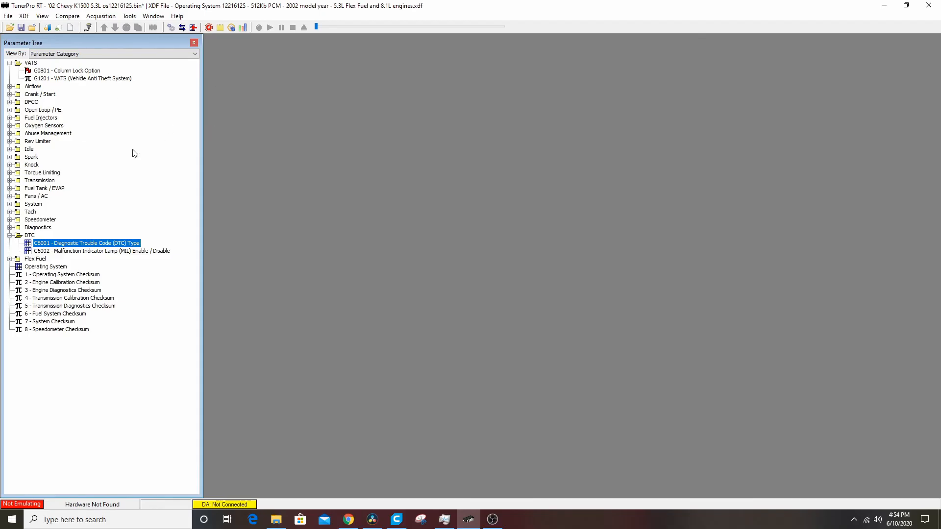
pyautogui.click(10, 62)
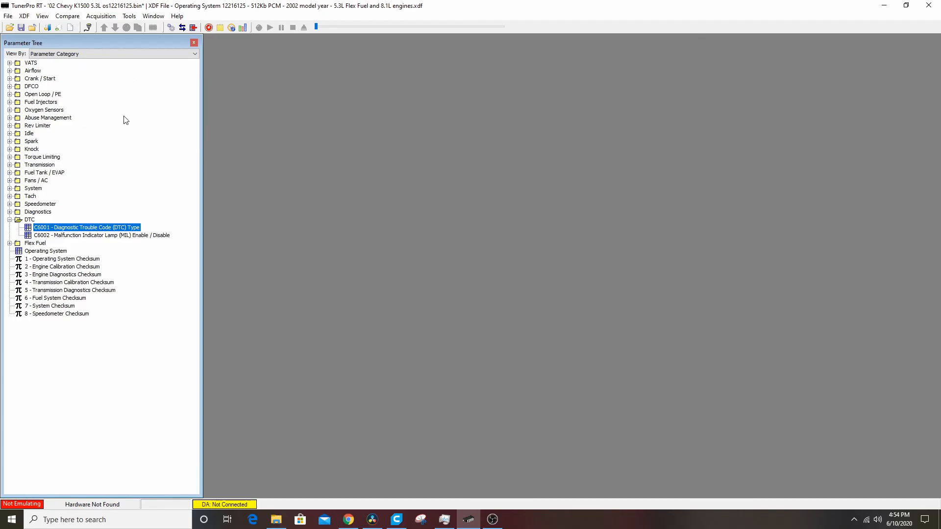
pyautogui.moveTo(140, 157)
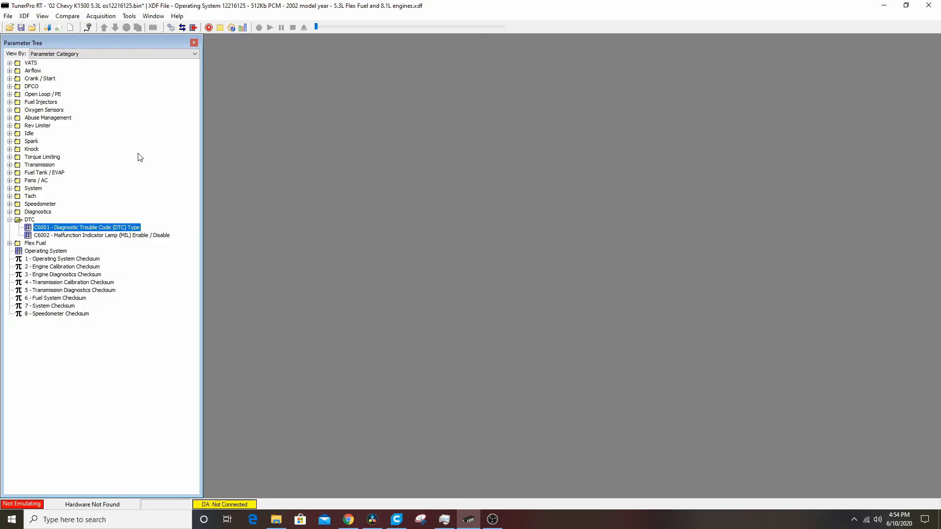
pyautogui.moveTo(55, 72)
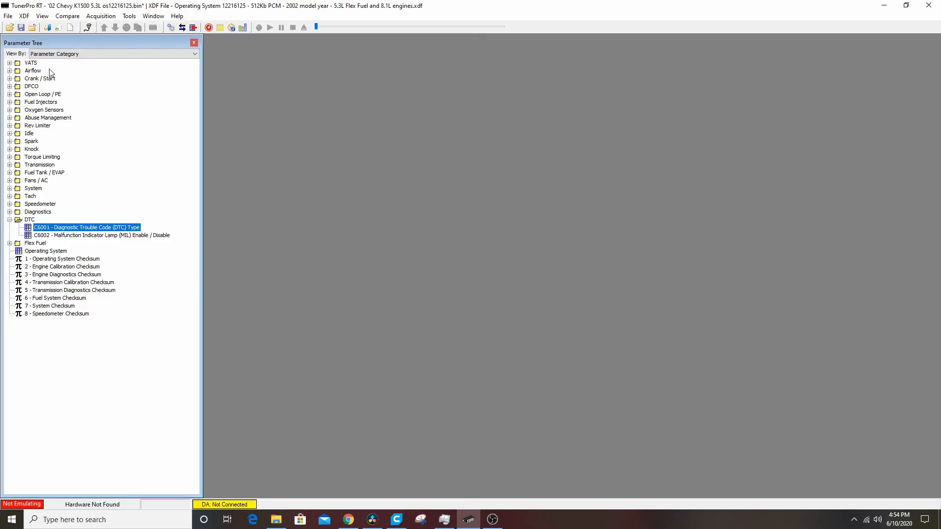
pyautogui.moveTo(95, 74)
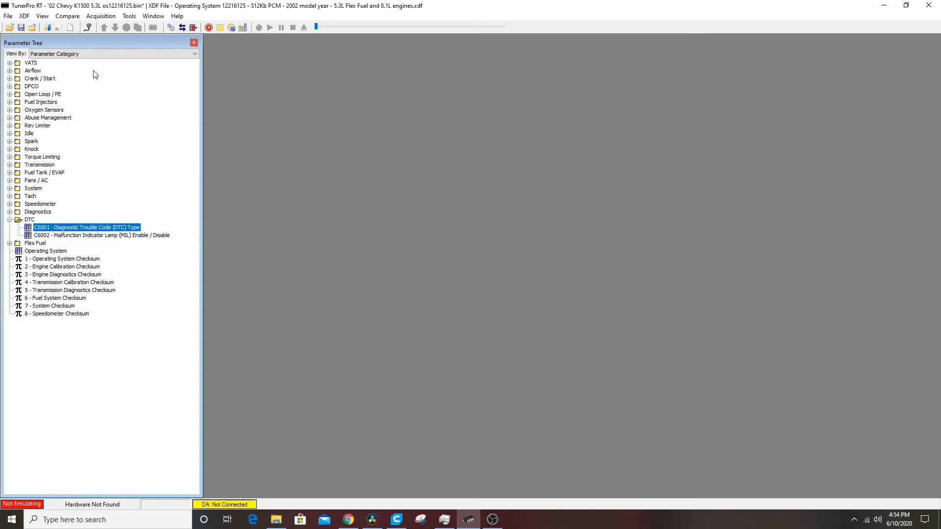
pyautogui.moveTo(6, 77)
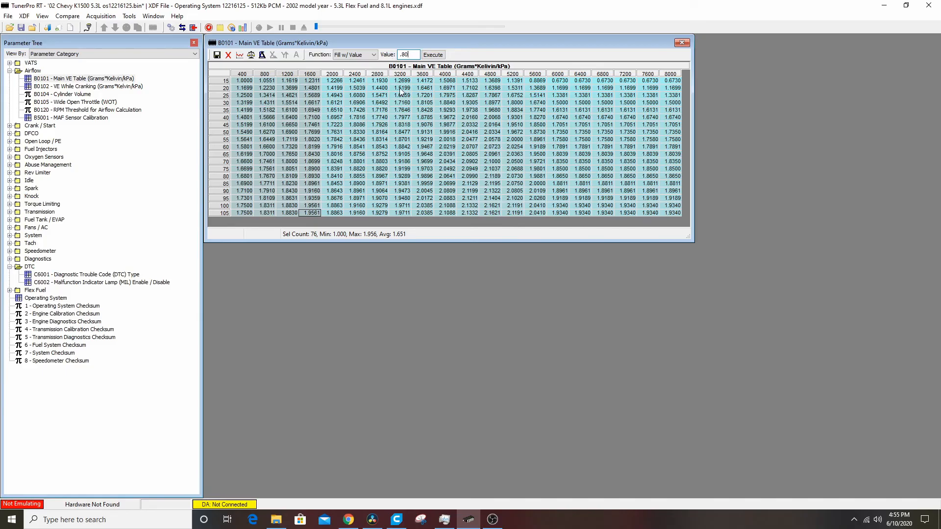
# Multiply the 400–1600 RPM VE cells by 0.80, then enter 1.2 as the next value.
pyautogui.click(381, 55)
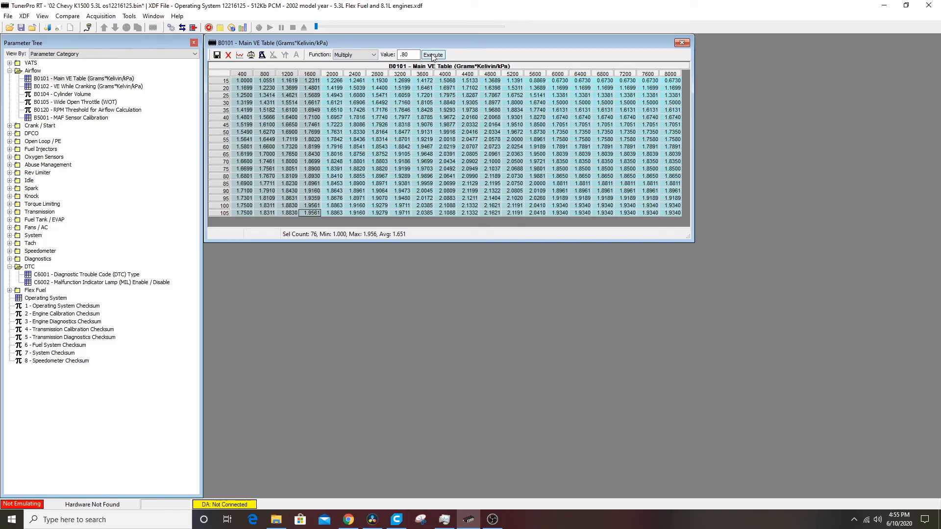
pyautogui.click(433, 54)
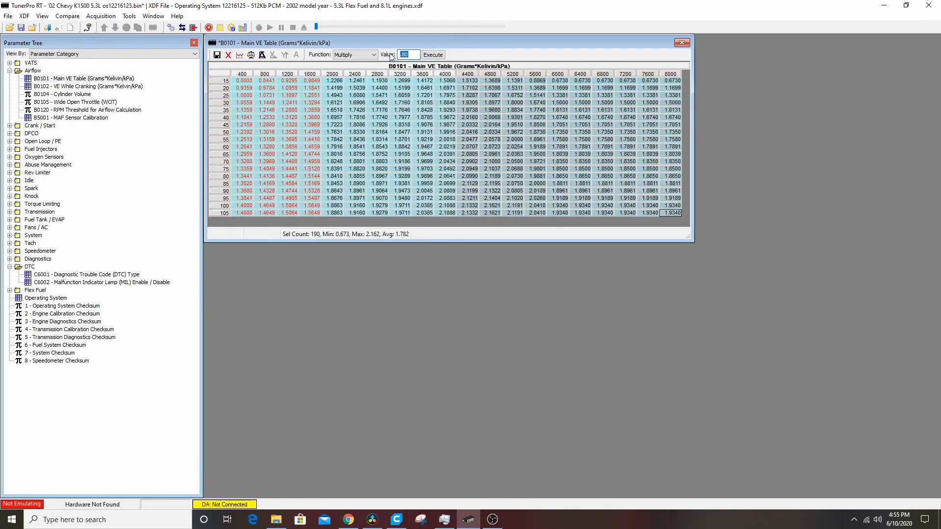
pyautogui.write('1.2')
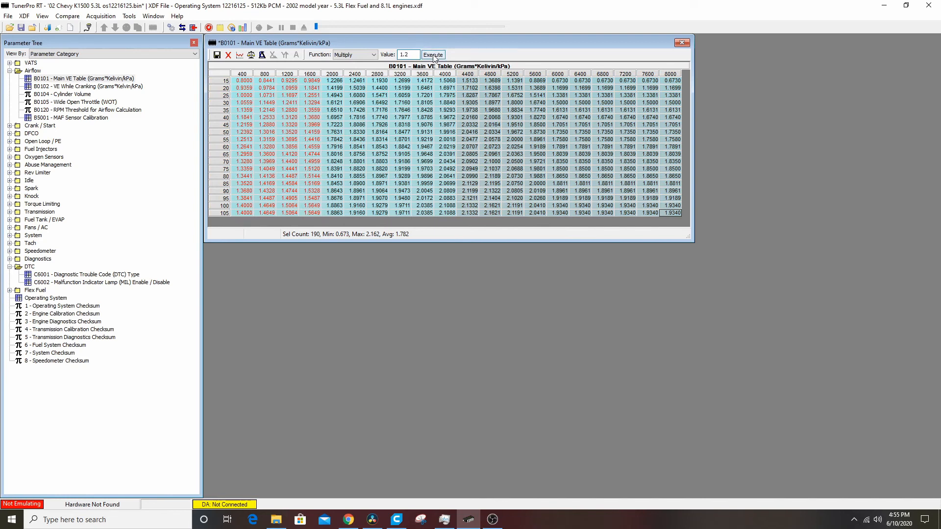
# Multiply the 4400–8000 RPM Main VE Table cells by 1.2.
pyautogui.click(432, 55)
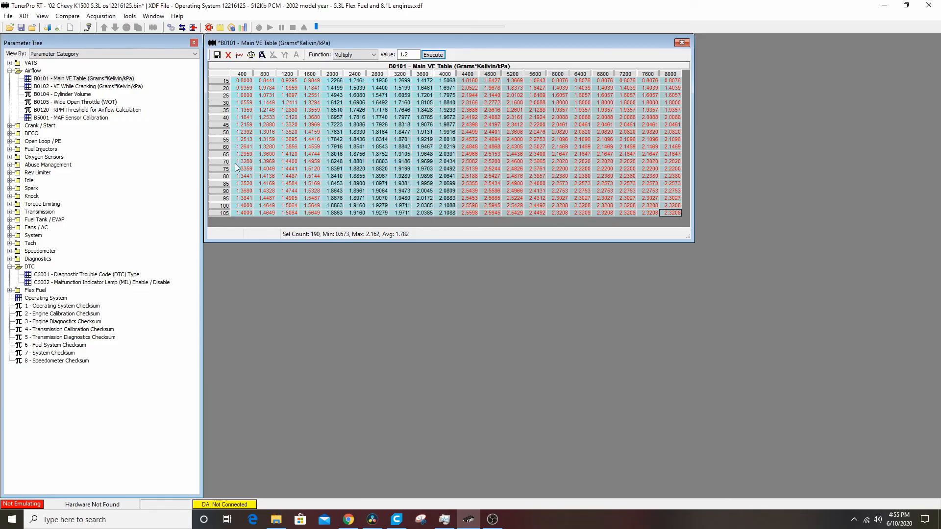
pyautogui.moveTo(483, 162)
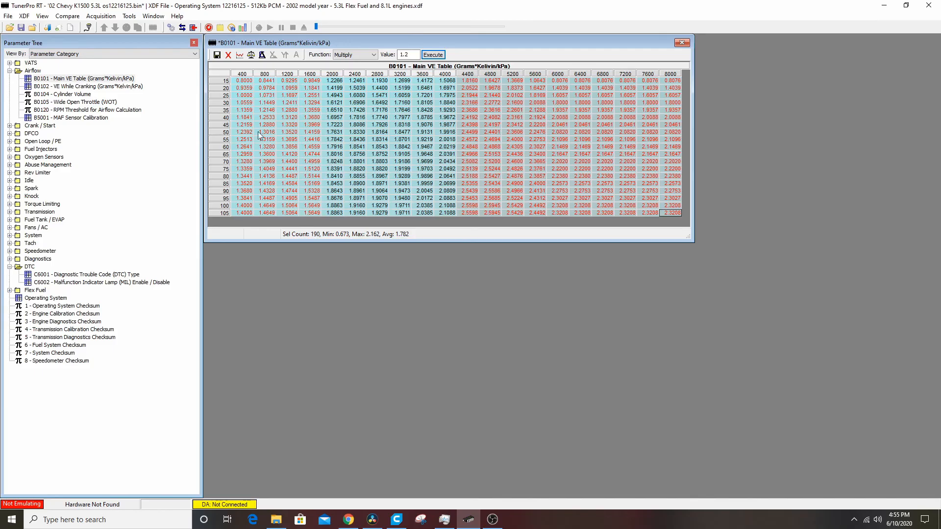
pyautogui.moveTo(537, 143)
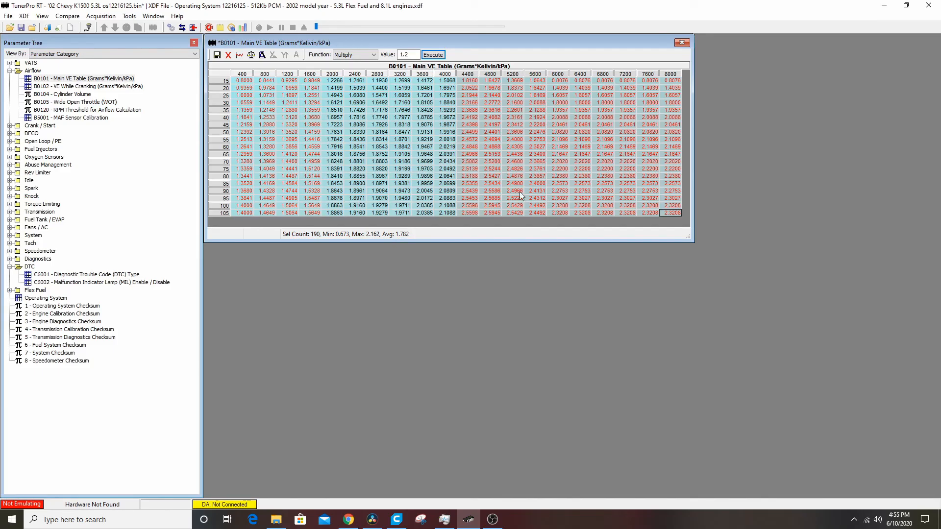
pyautogui.moveTo(287, 194)
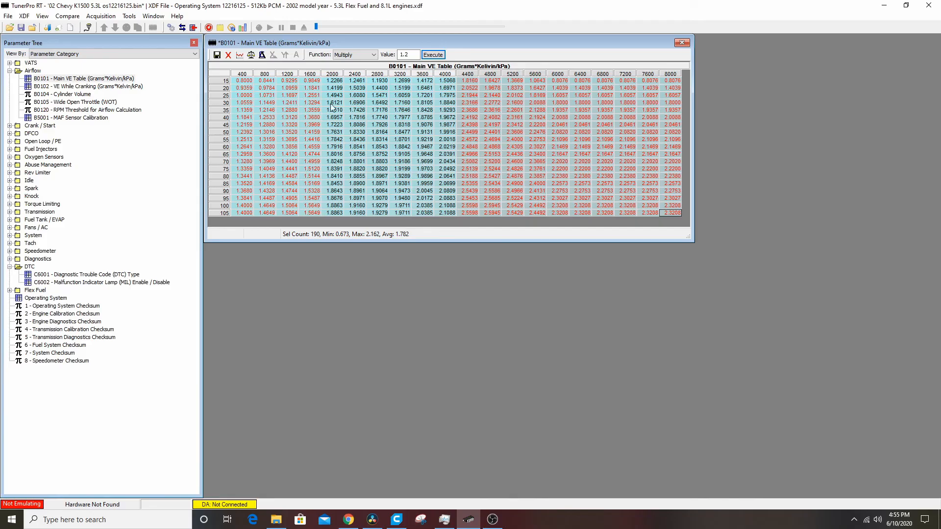
pyautogui.moveTo(256, 125)
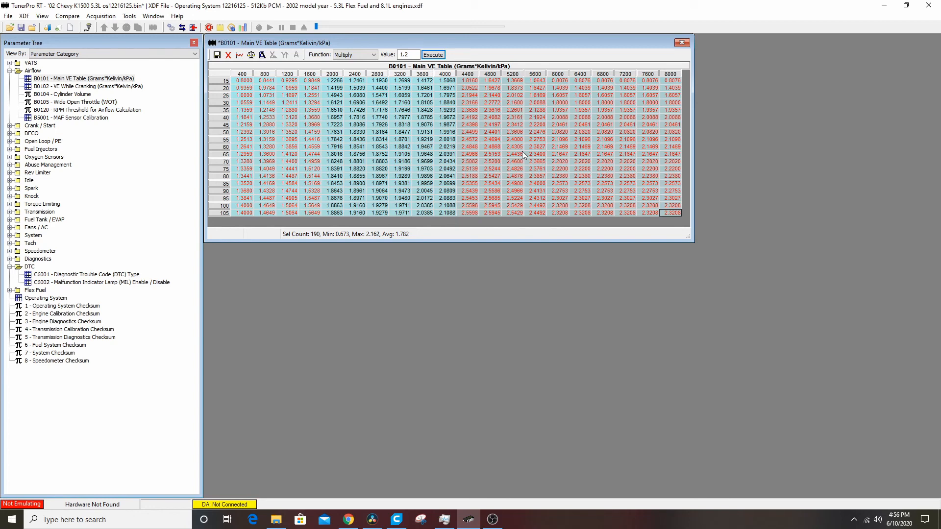
pyautogui.moveTo(483, 175)
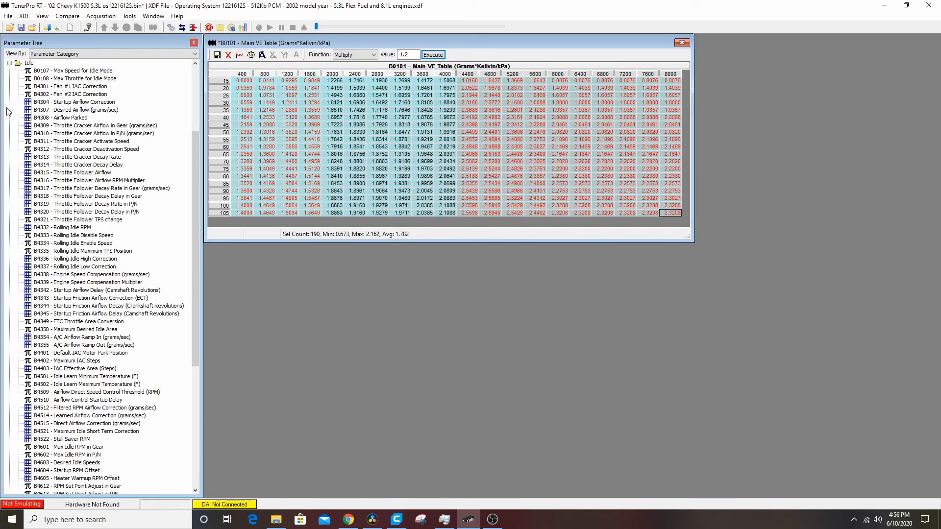
pyautogui.moveTo(93, 110)
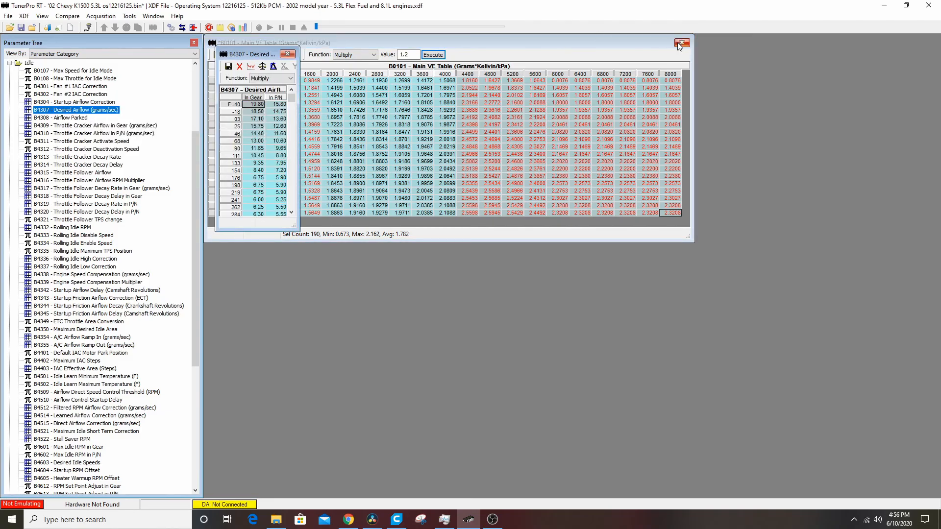
# Close the Main VE Table, commit its changes, and enlarge the B4307 Desired Airflow window.
pyautogui.click(684, 43)
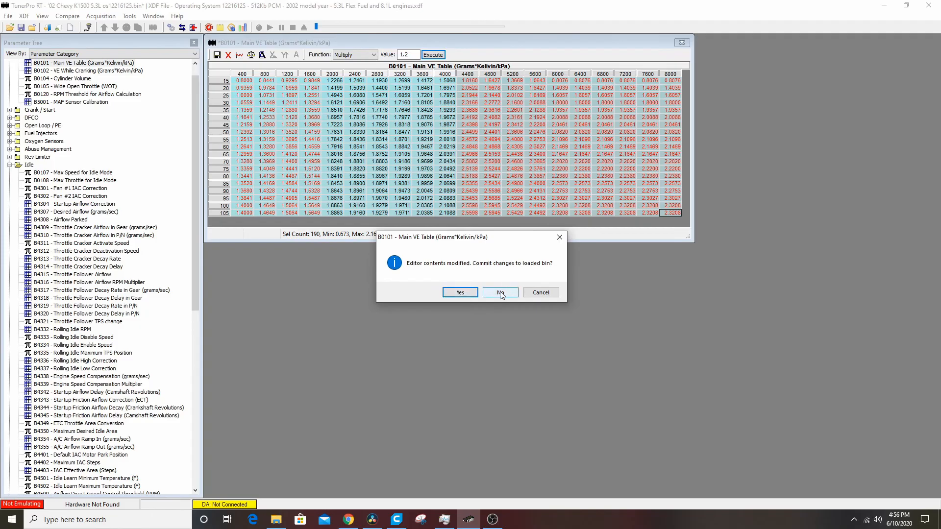
pyautogui.click(501, 292)
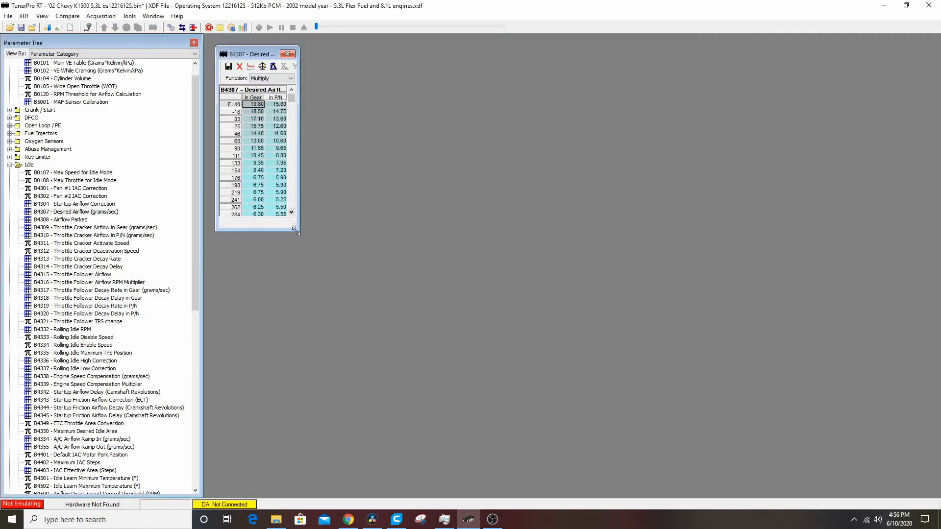
pyautogui.moveTo(295, 230); pyautogui.dragTo(324, 248)
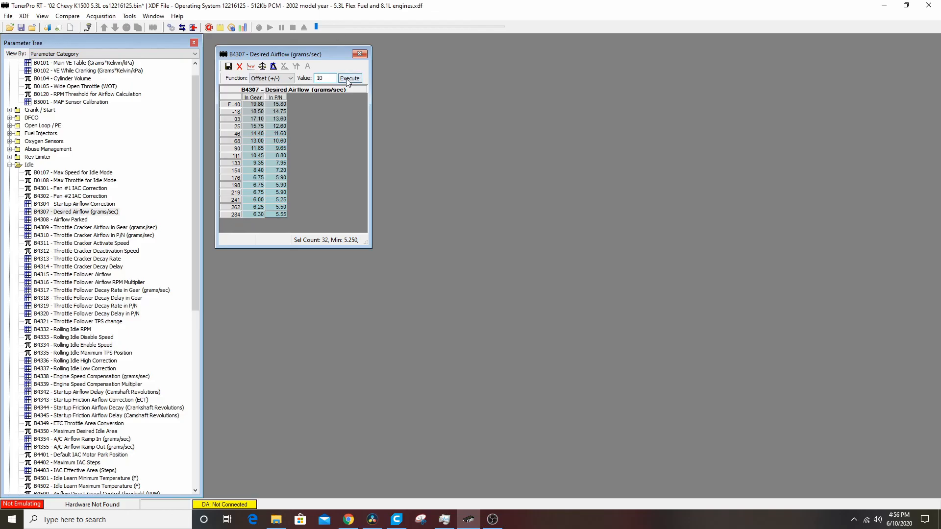
# Apply a +10 offset to all In Gear and In P/N Desired Airflow cells.
pyautogui.click(350, 78)
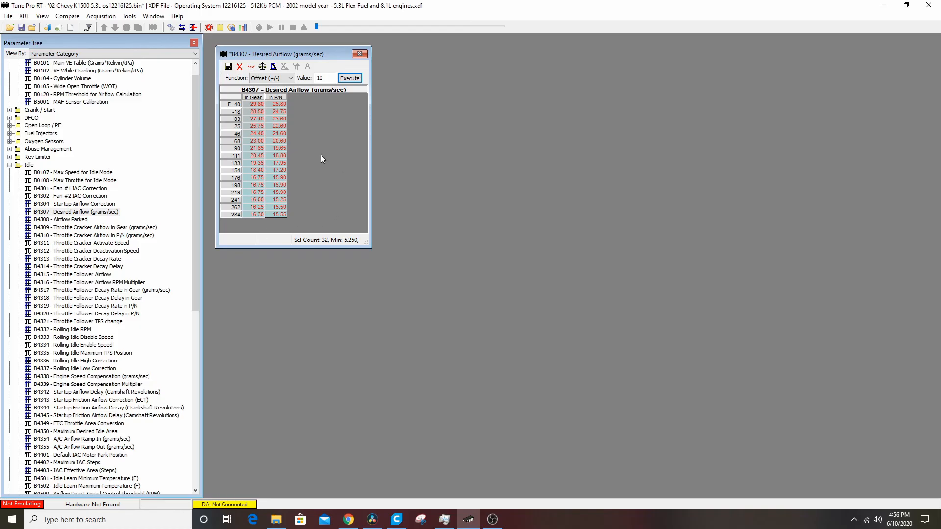
pyautogui.moveTo(316, 159)
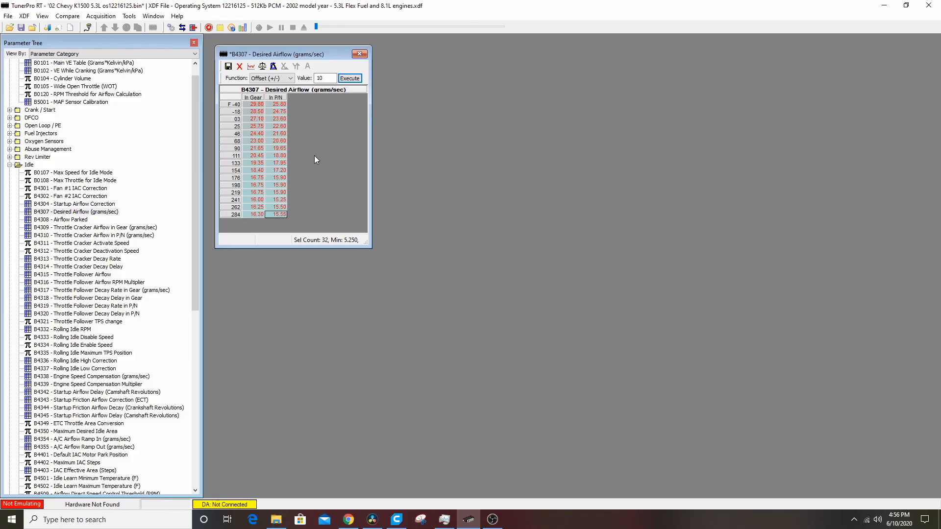
pyautogui.moveTo(270, 191)
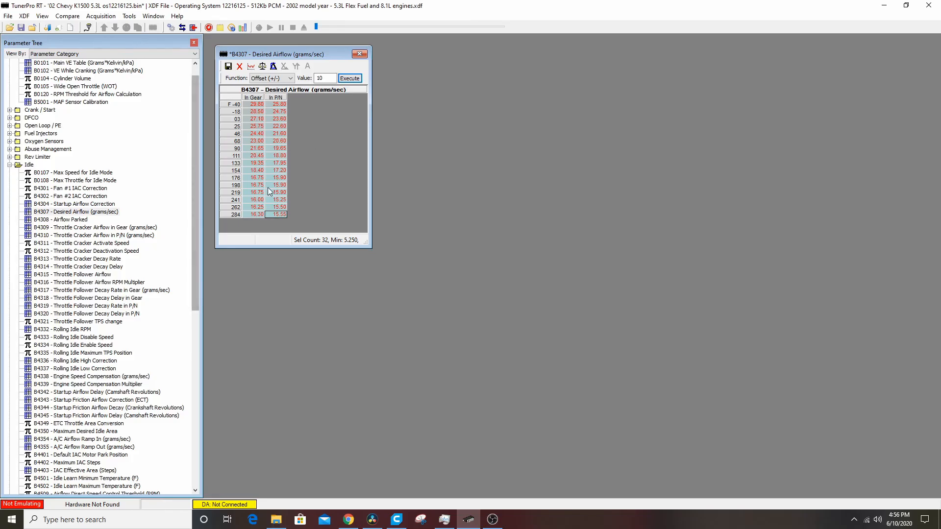
pyautogui.moveTo(400, 188)
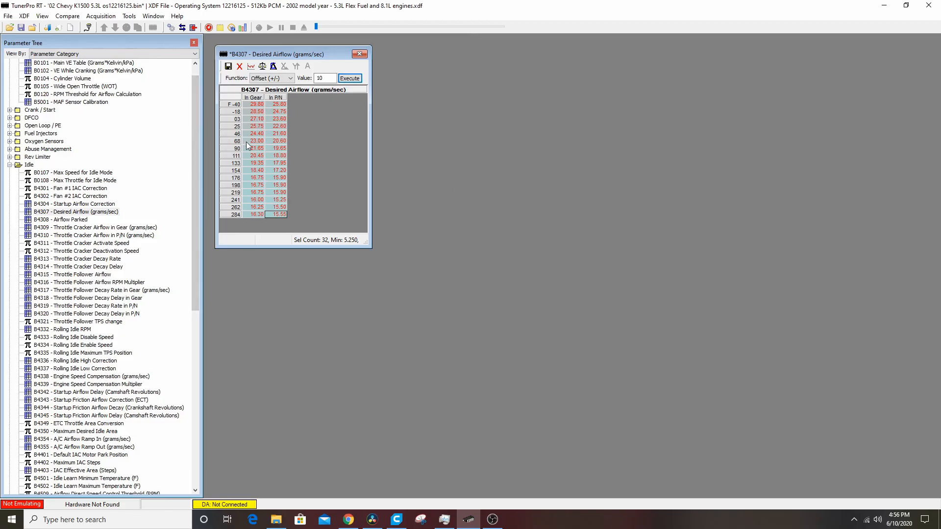
pyautogui.moveTo(267, 117)
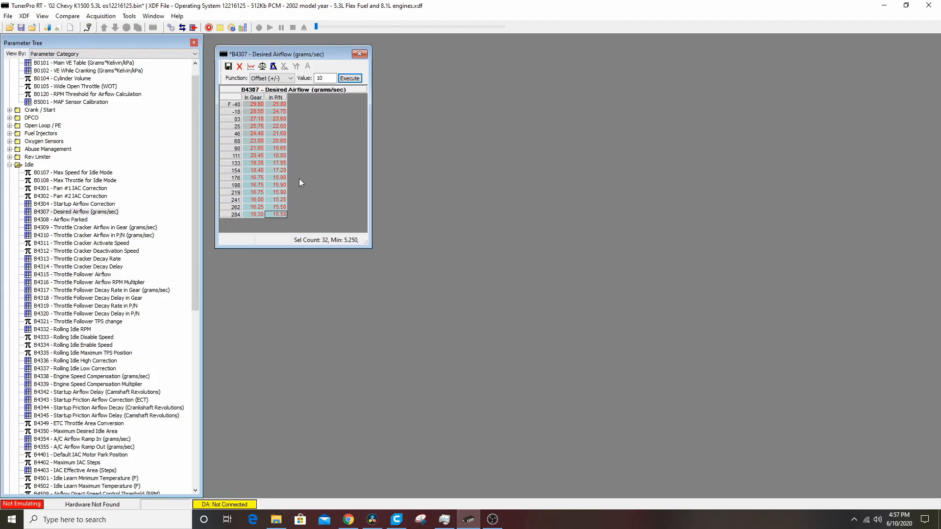
pyautogui.moveTo(93, 304)
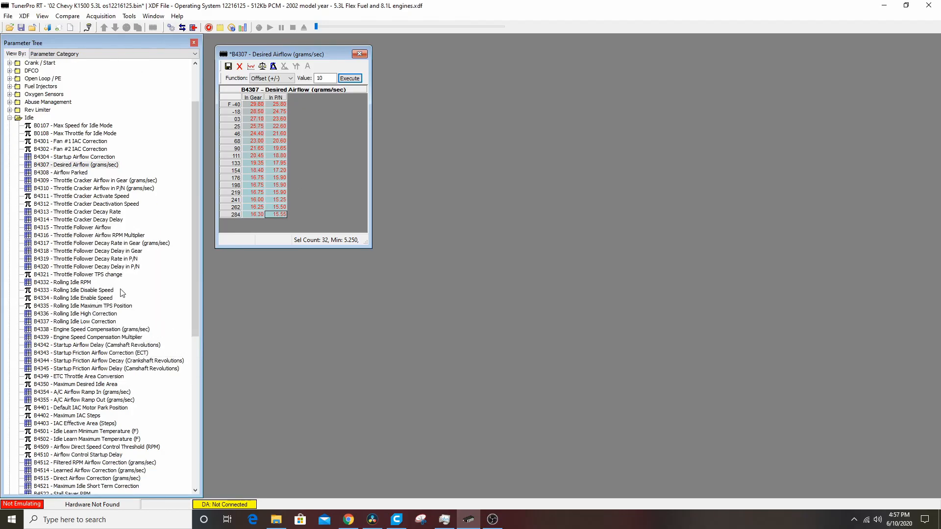
pyautogui.moveTo(185, 279)
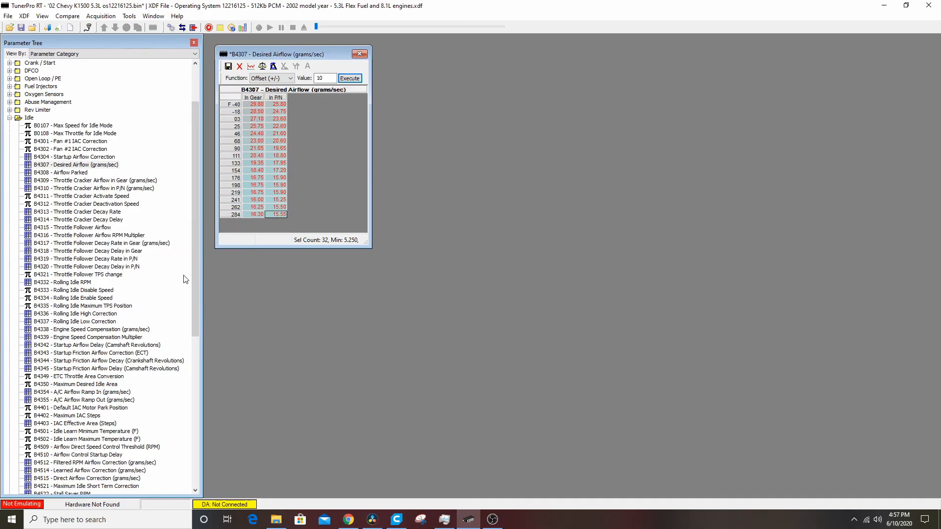
pyautogui.moveTo(177, 277)
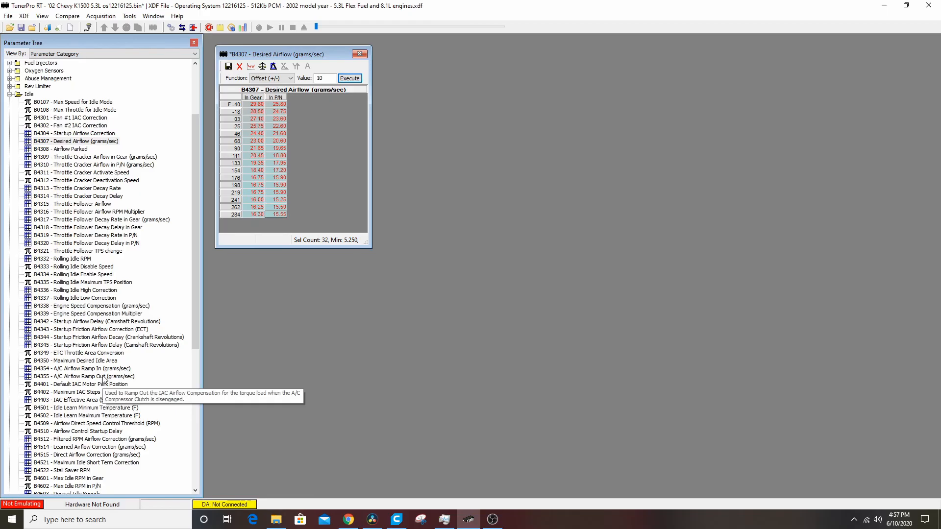
# Open B4603 Desired Idle Speeds and offset every cell by 200 RPM.
pyautogui.scroll(-3)
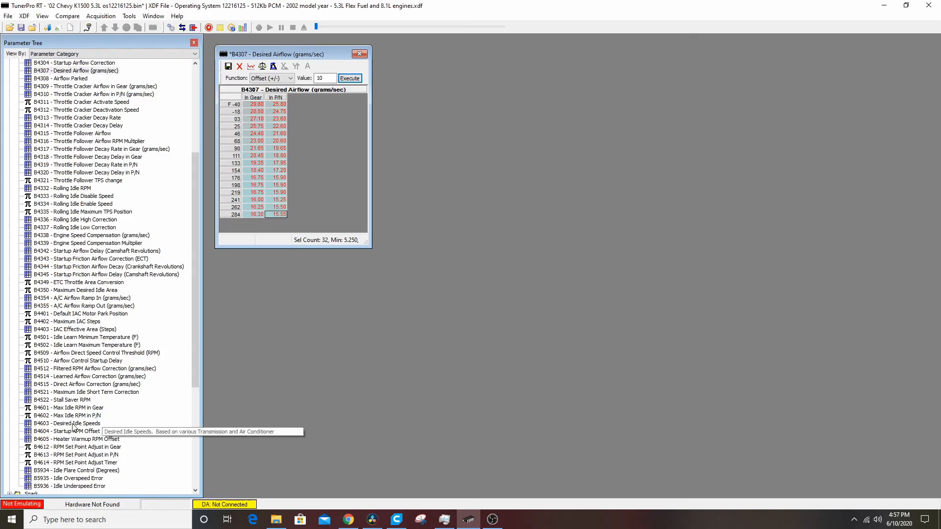
pyautogui.doubleClick(66, 423)
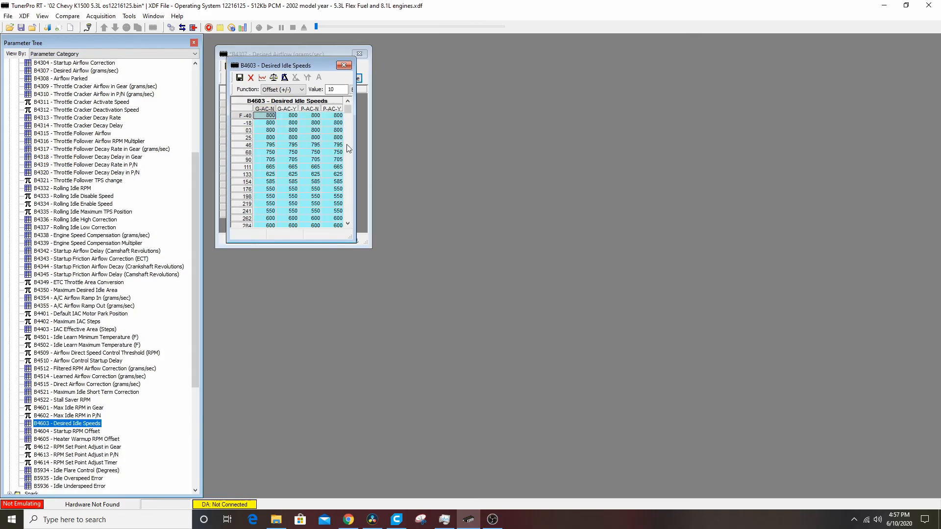
pyautogui.moveTo(369, 144)
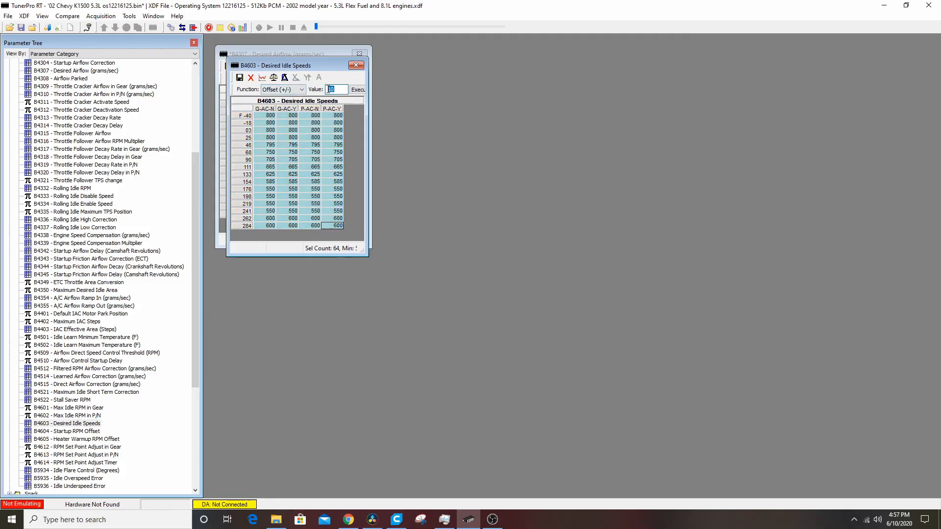
pyautogui.write('200')
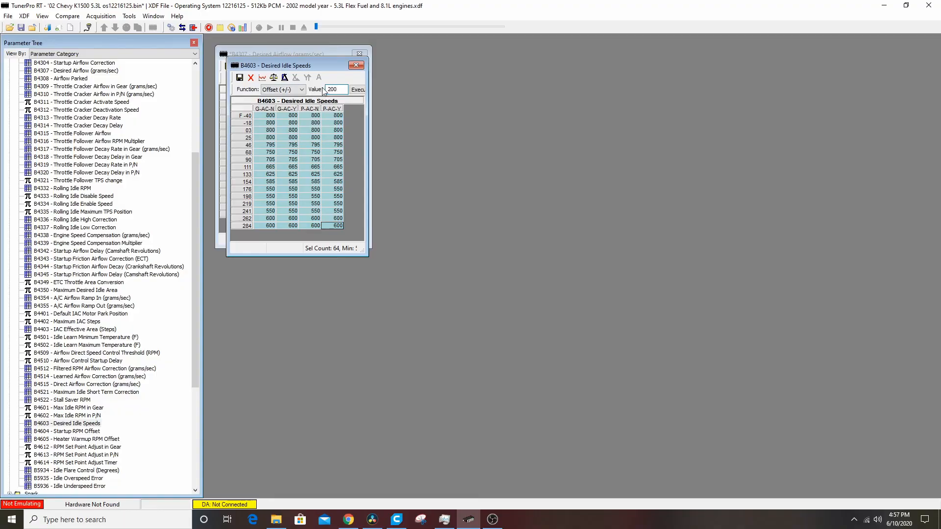
pyautogui.click(358, 90)
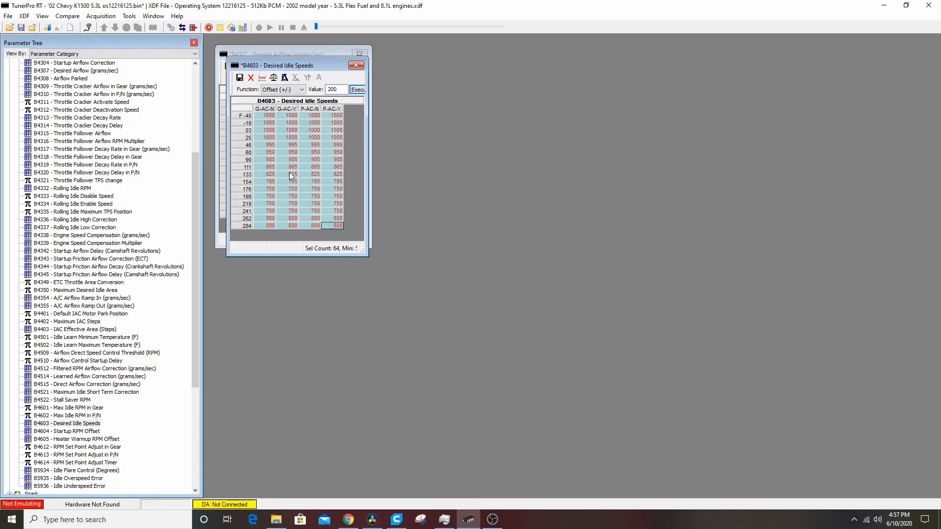
pyautogui.moveTo(265, 160)
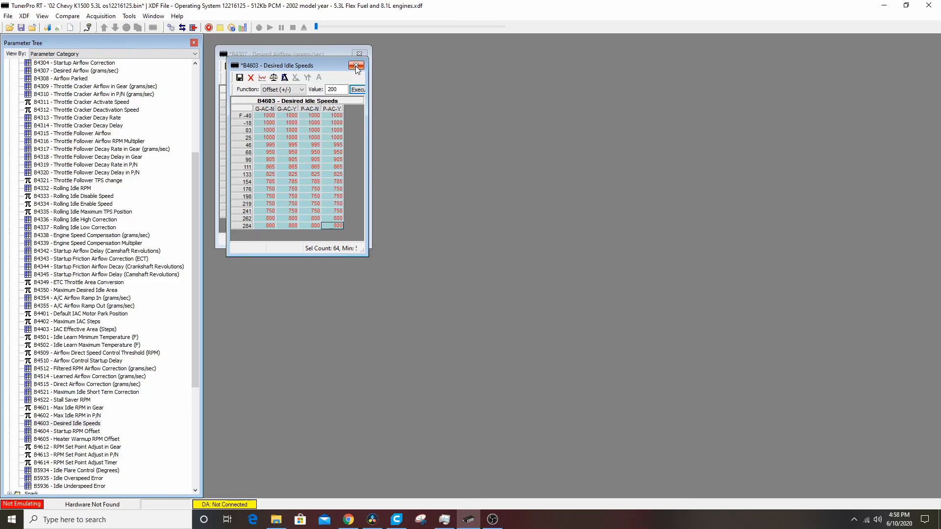
# Close the B4603 Idle Speeds and B4307 Airflow editors, answering each commit prompt.
pyautogui.click(356, 65)
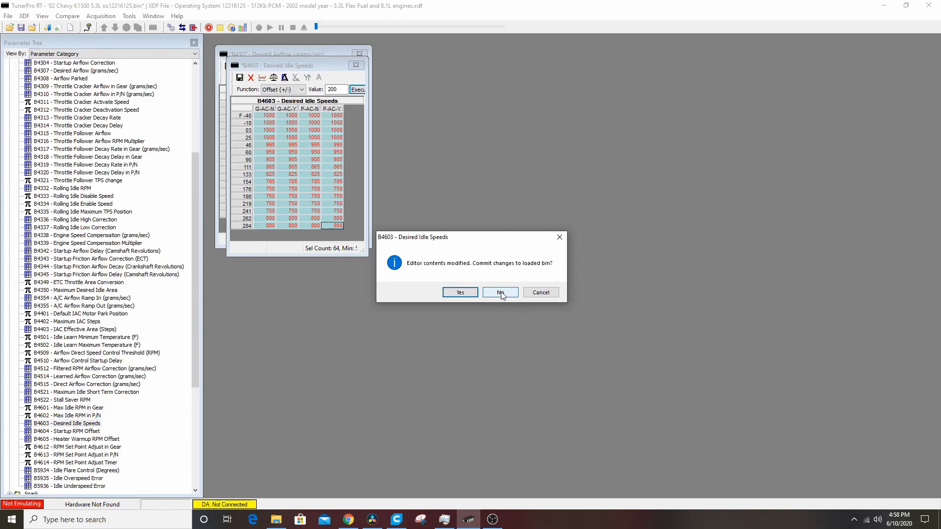
pyautogui.click(500, 292)
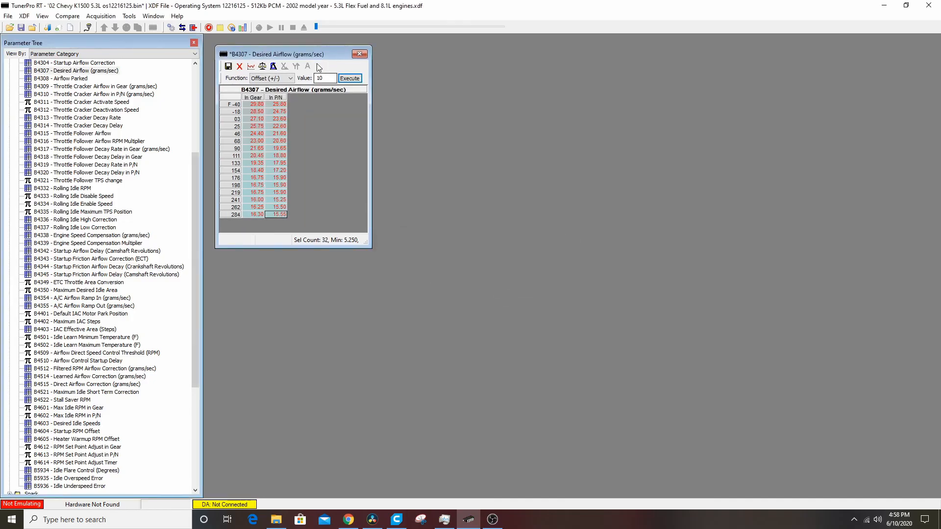
pyautogui.click(360, 53)
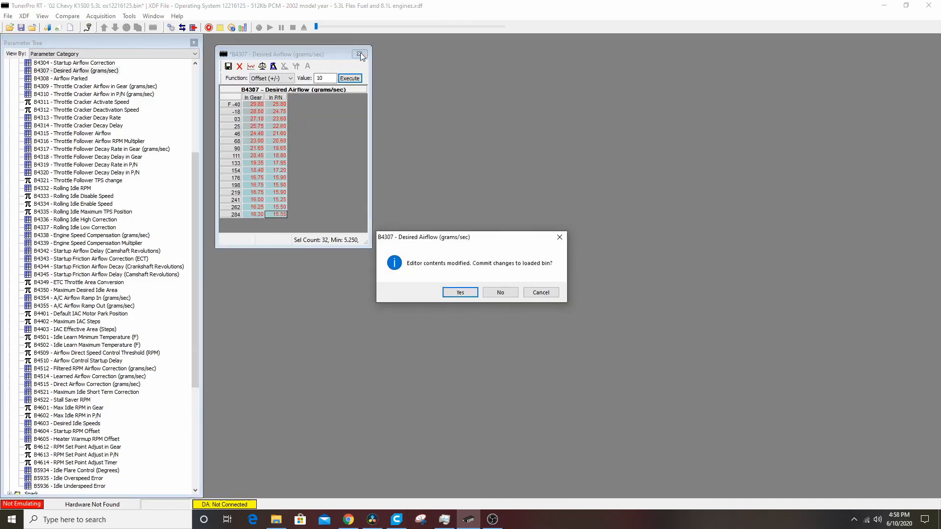
pyautogui.click(460, 292)
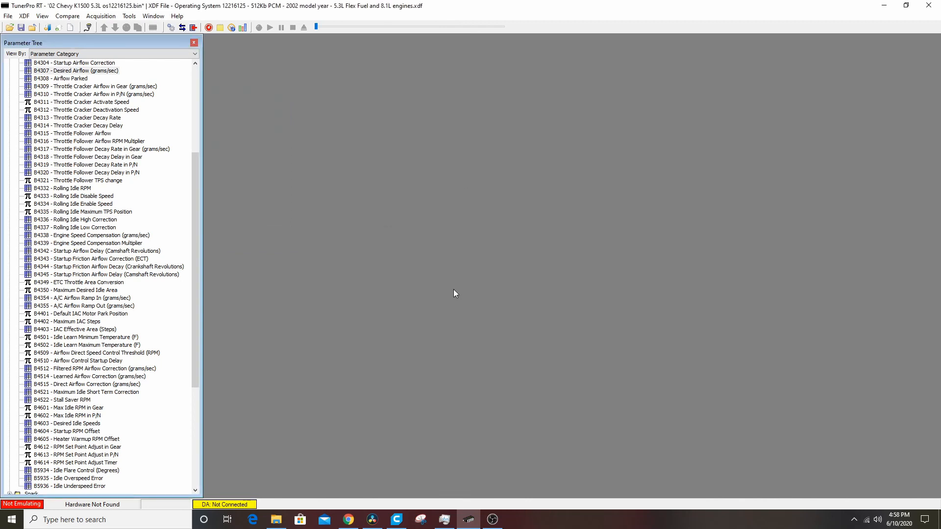